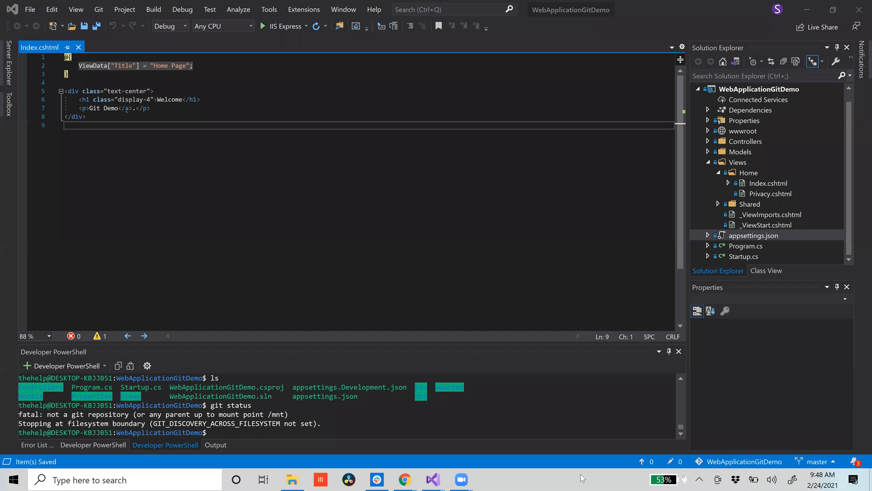
mouse_move(487, 364)
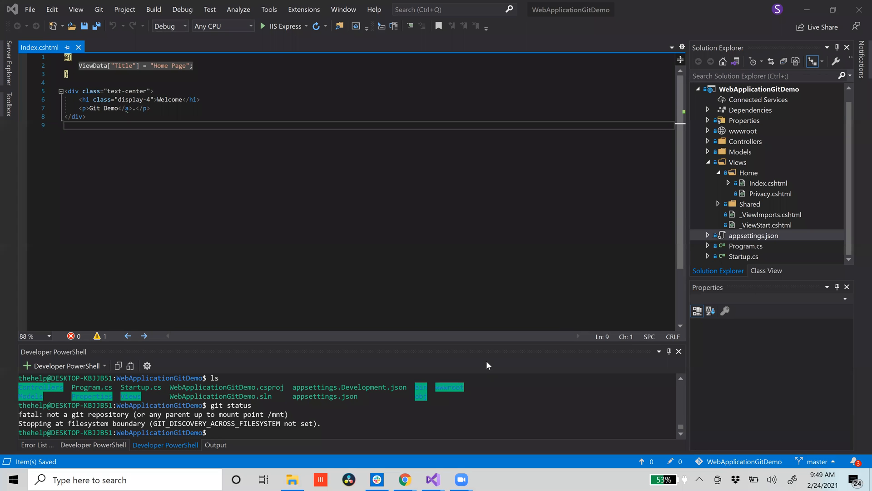
mouse_move(555, 441)
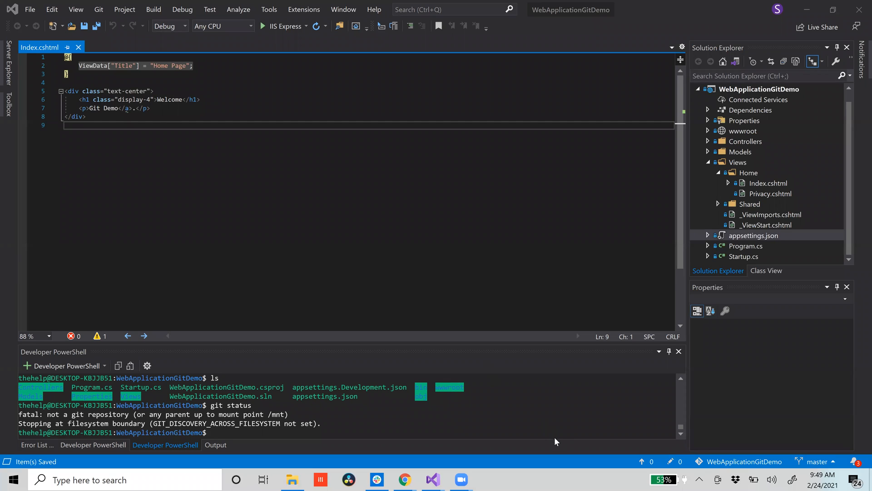
mouse_move(547, 406)
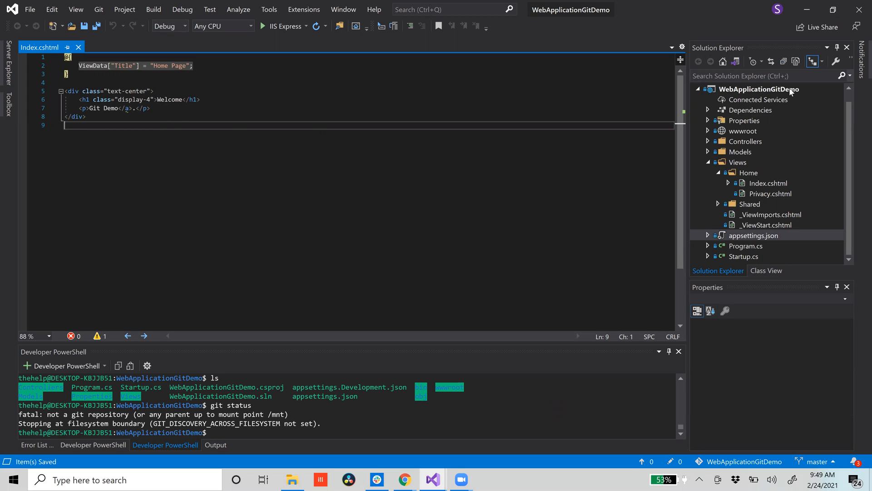
mouse_move(810, 235)
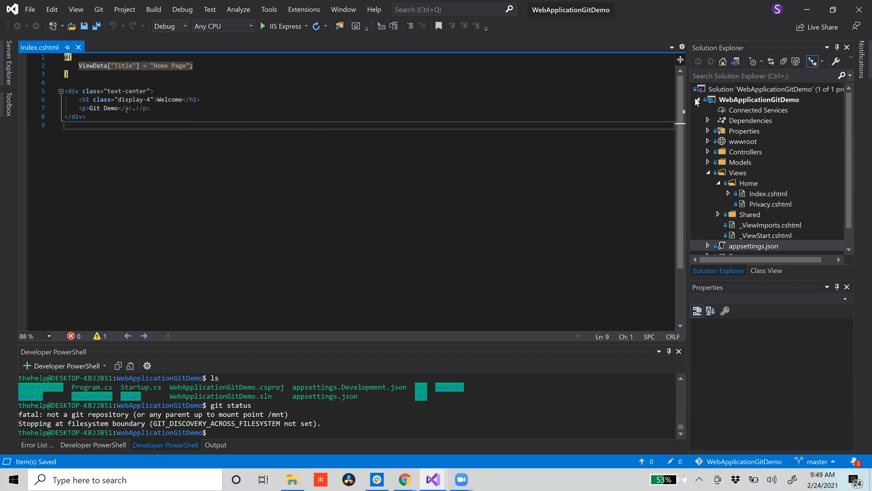
Collapse the Views folder in the WebApplicationGitDemo Solution Explorer tree.
click(753, 182)
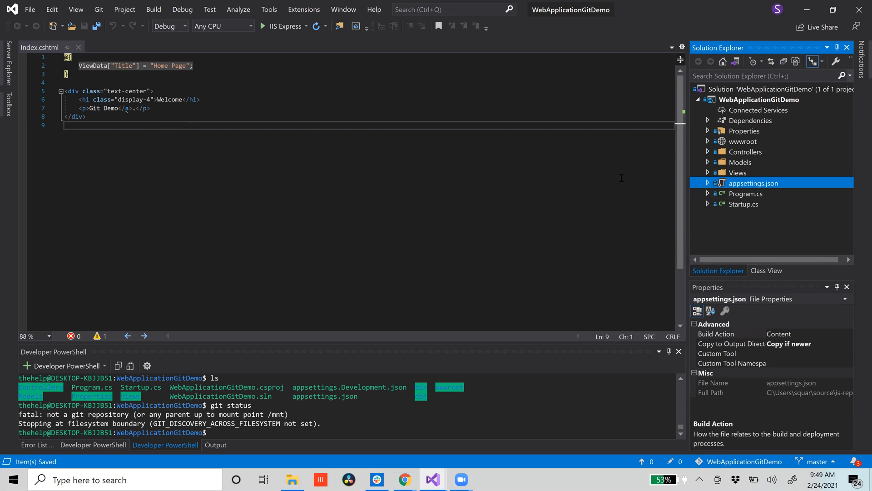
mouse_move(258, 149)
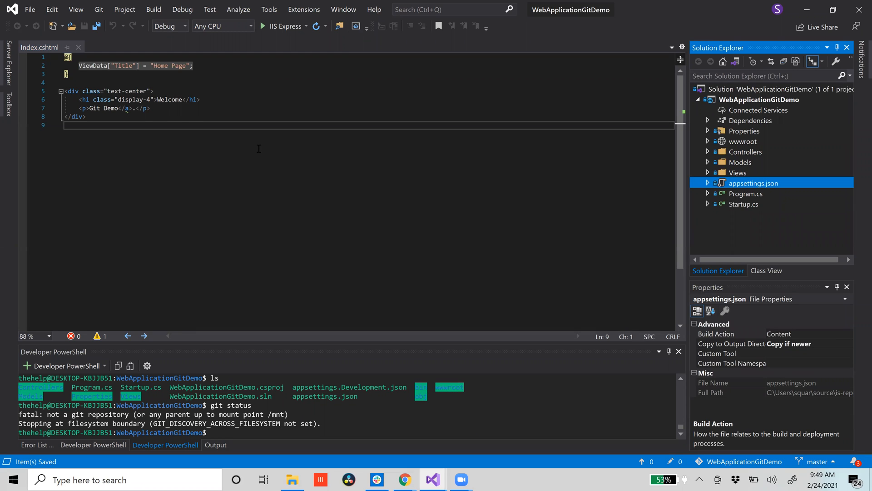
mouse_move(252, 366)
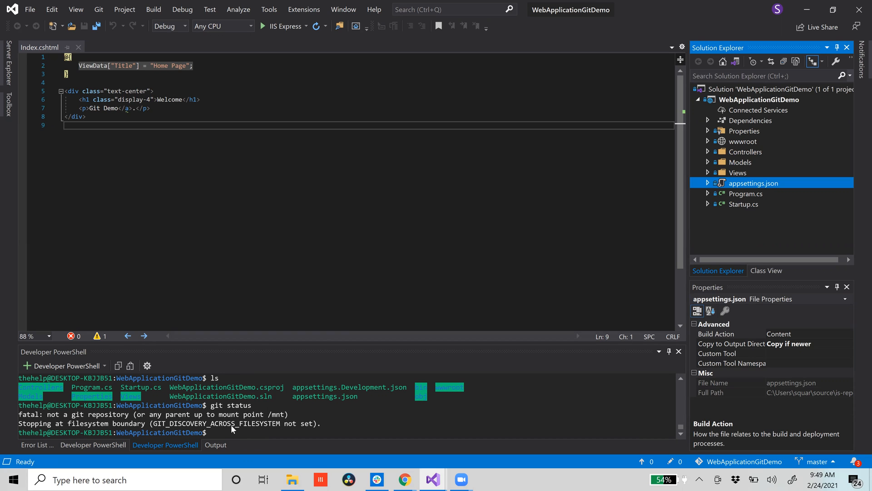
Run git status in Developer PowerShell, which reports no Git repository.
text(git status)
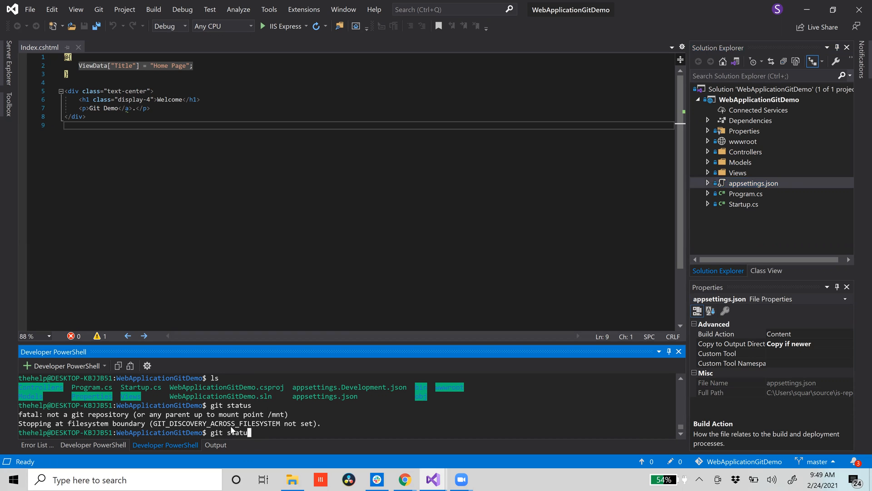
key(Return)
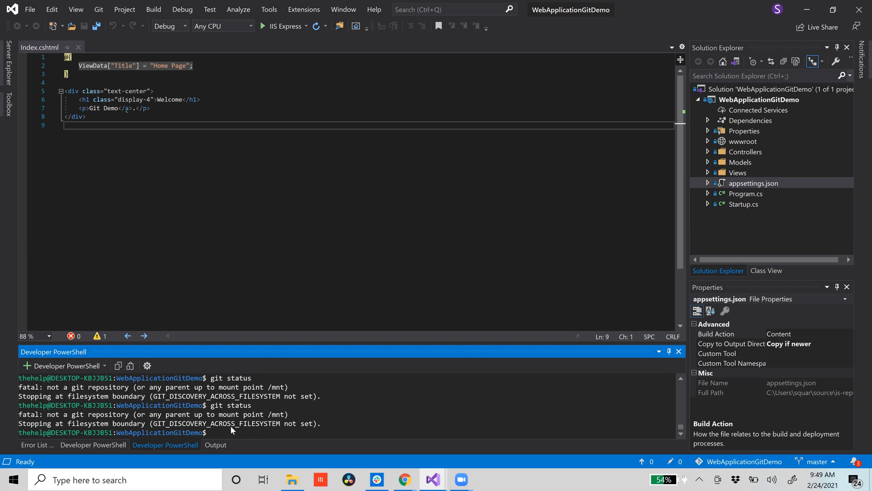
mouse_move(228, 224)
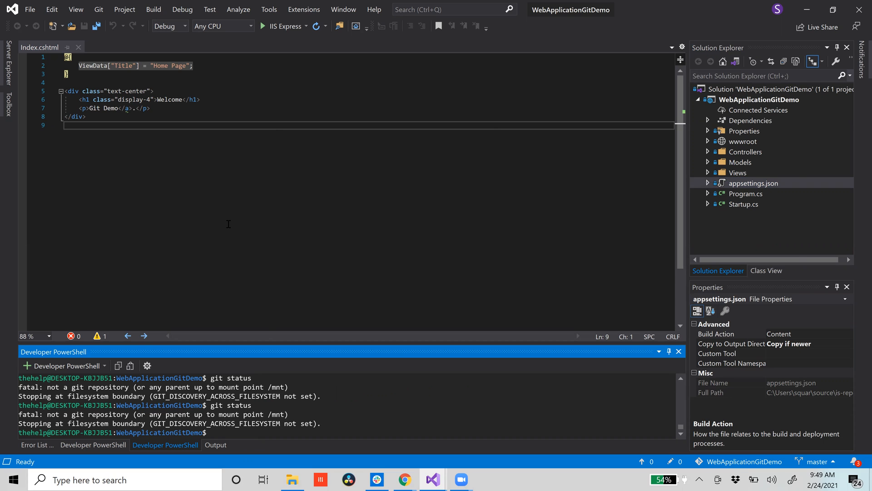
Start a new repository on GitHub from the + menu.
click(404, 479)
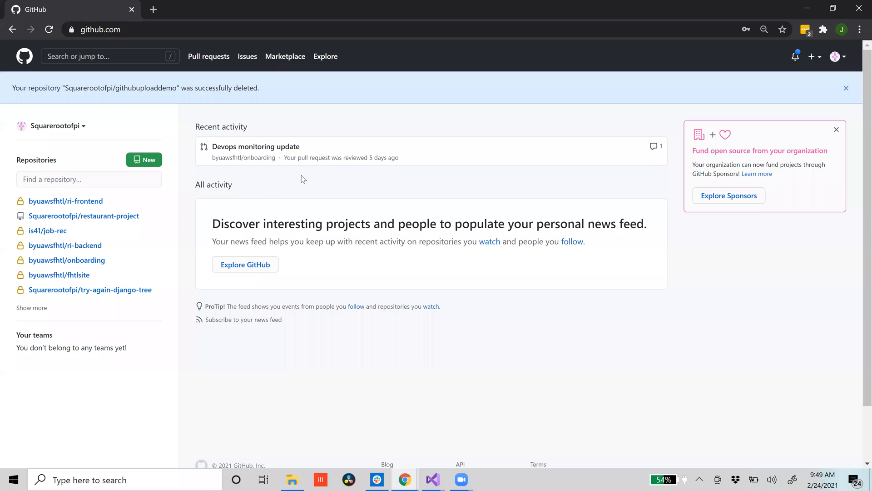
mouse_move(808, 65)
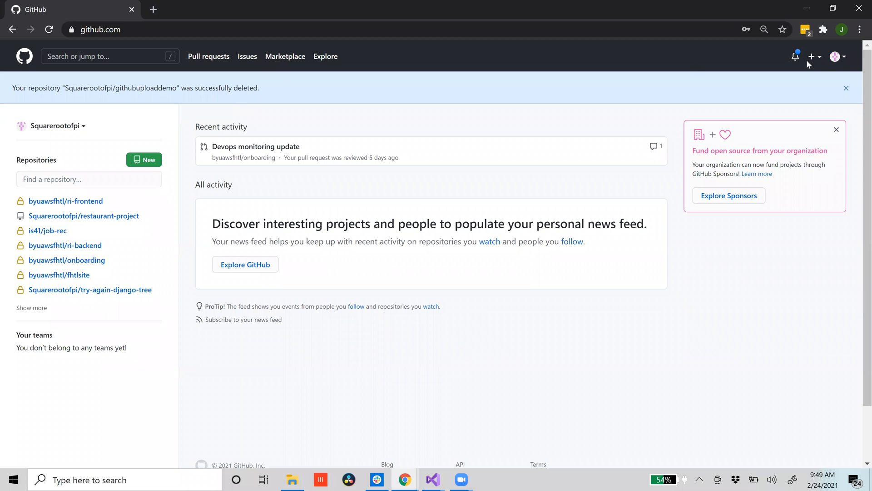
click(813, 56)
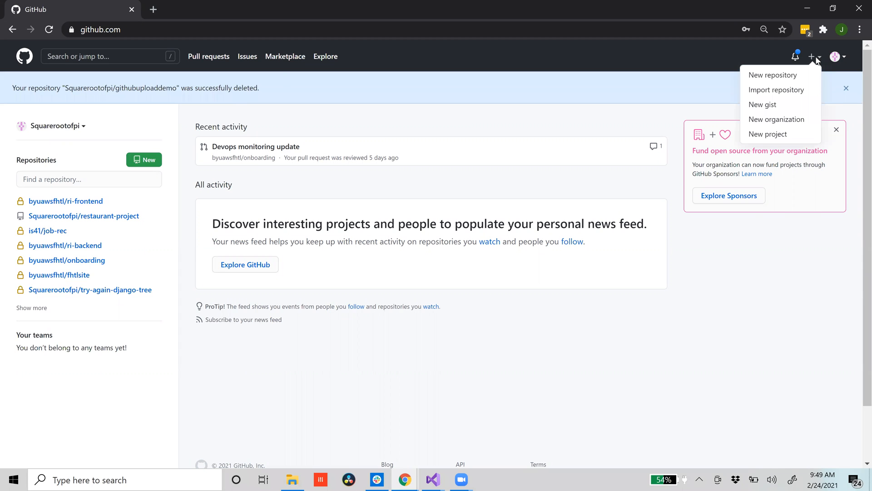
click(772, 75)
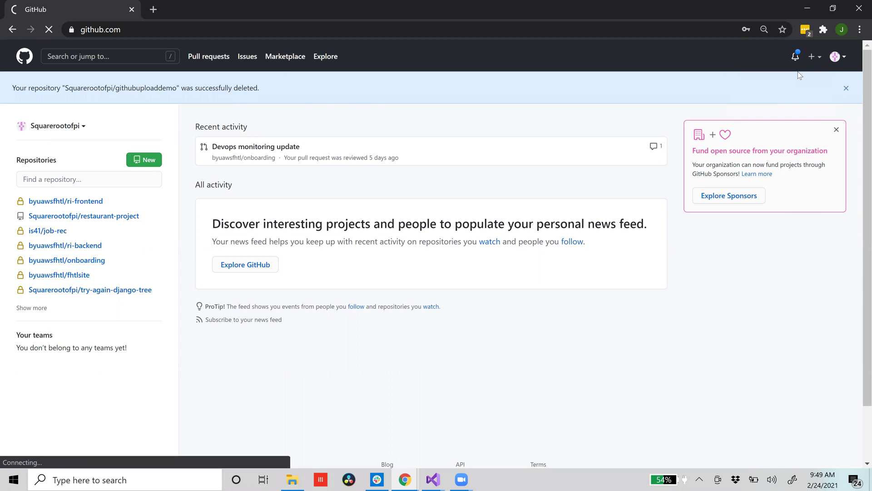
Name the repository githubuploaddemo and create it as public.
click(144, 160)
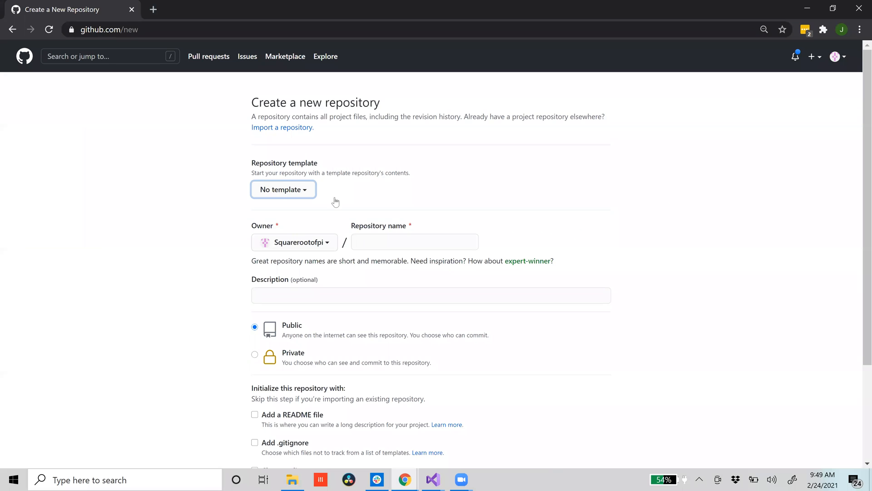
text(git)
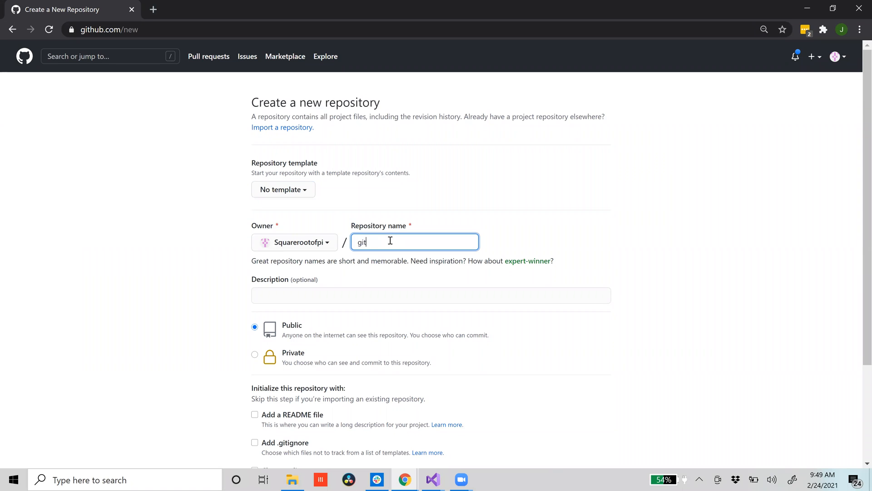
text(hubupload)
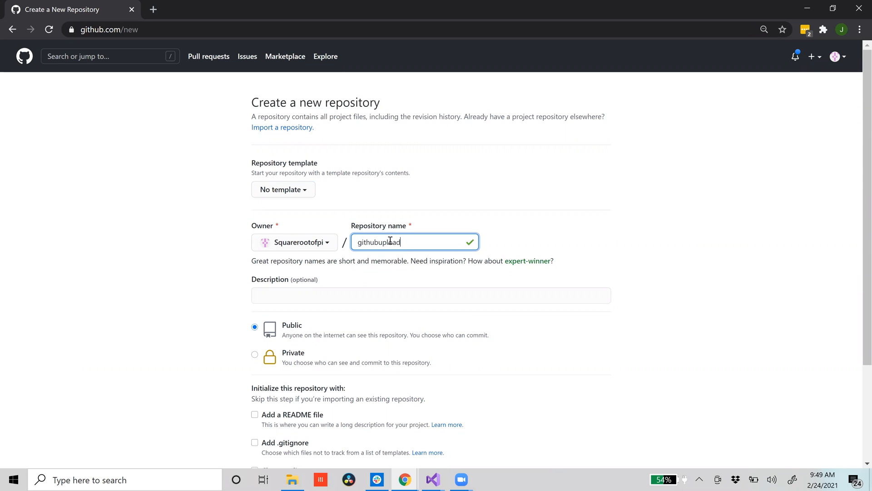
text(demo)
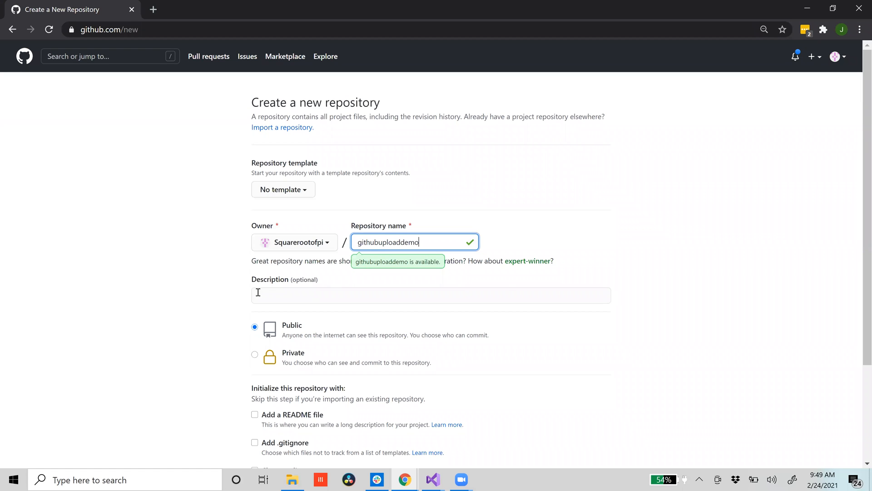
scroll(down, 3)
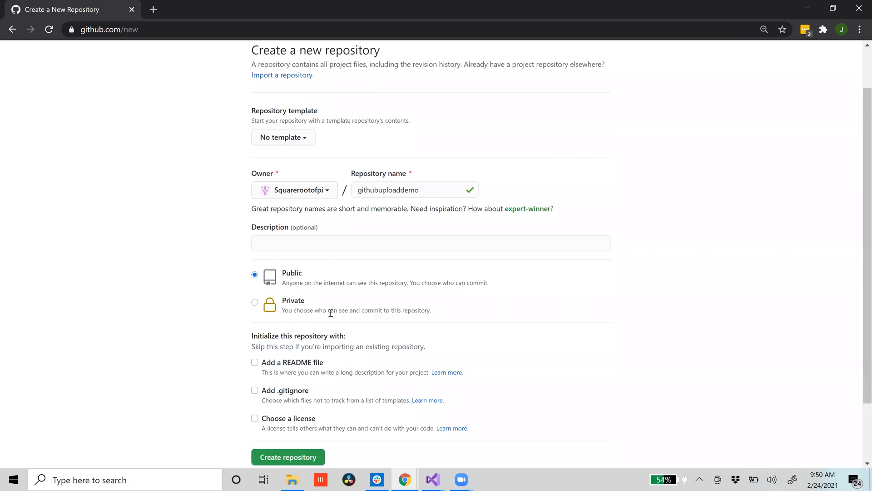
scroll(down, 3)
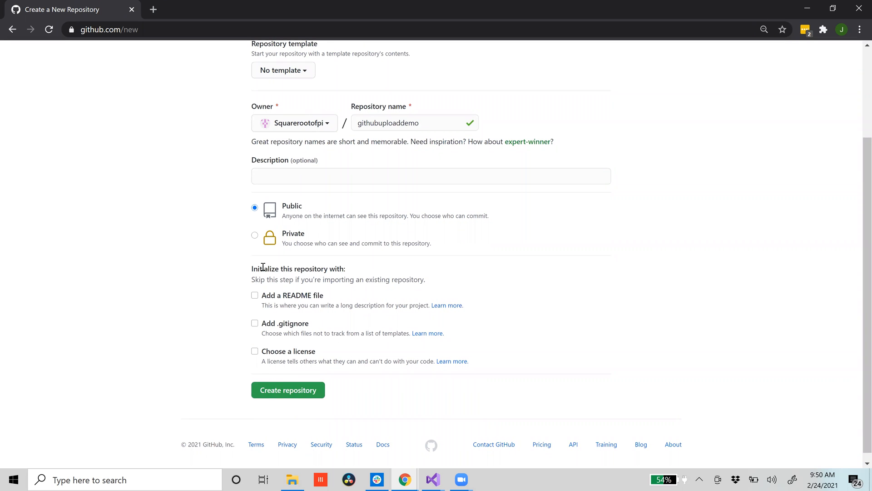
mouse_move(243, 331)
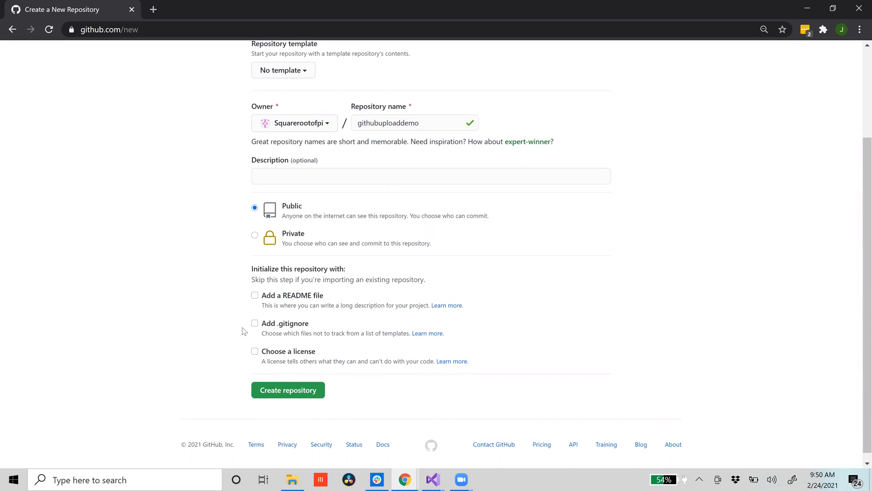
mouse_move(277, 365)
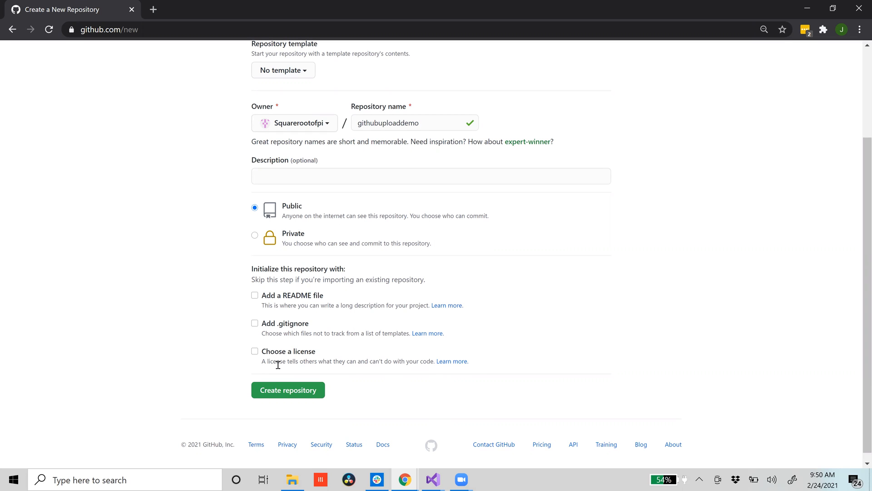
click(287, 390)
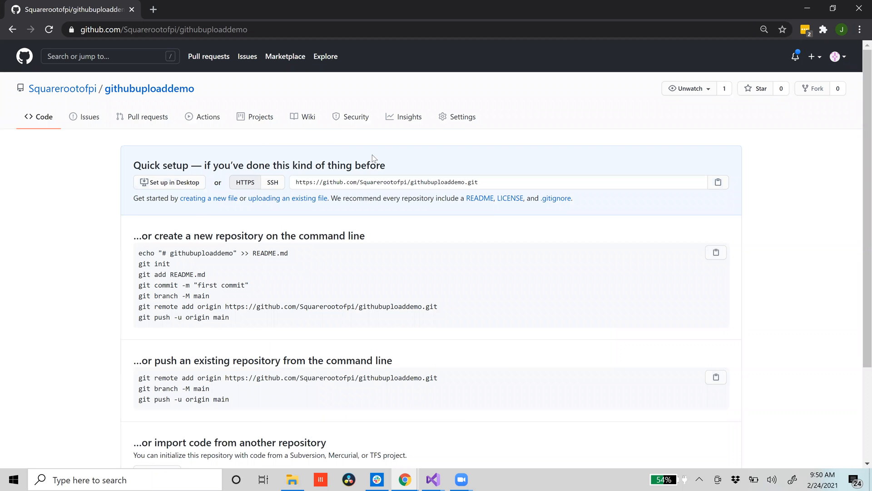
mouse_move(421, 182)
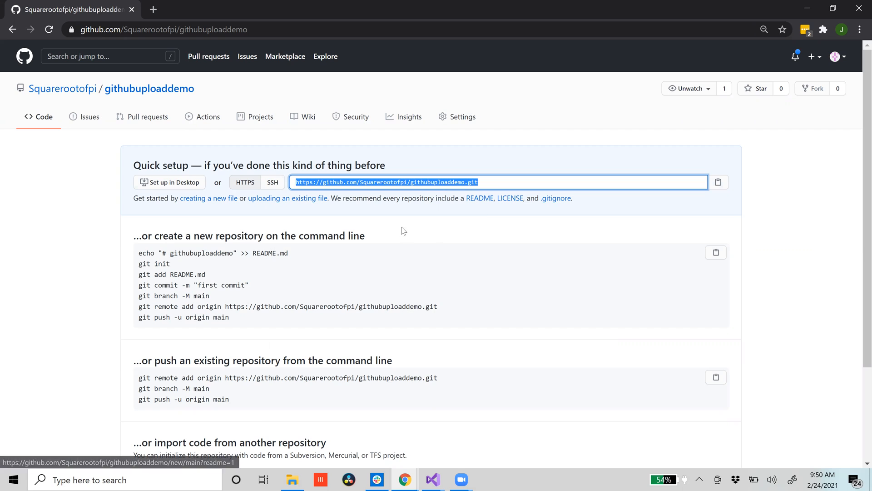
mouse_move(461, 479)
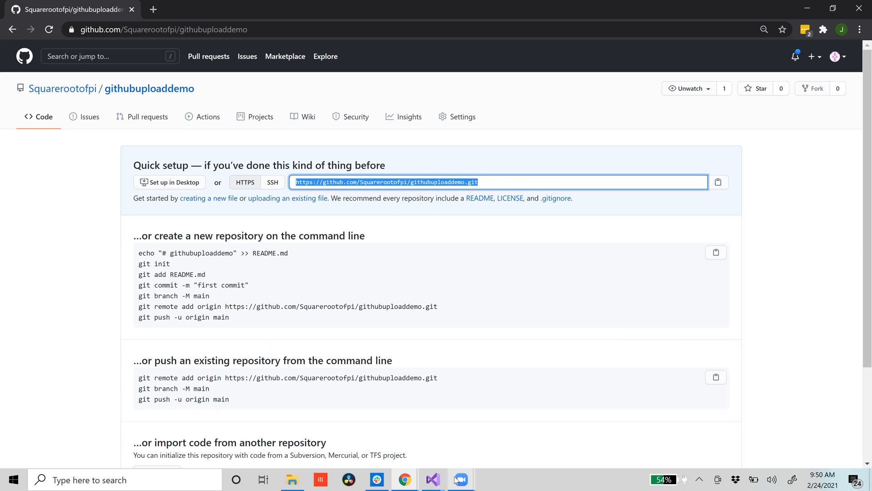
mouse_move(432, 479)
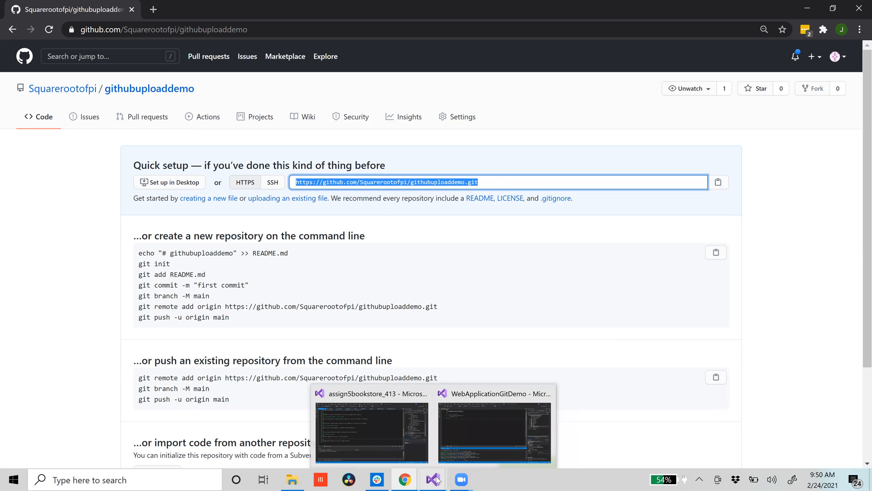
Run git init in the WebApplicationGitDemo folder, then git status to list untracked files.
click(493, 432)
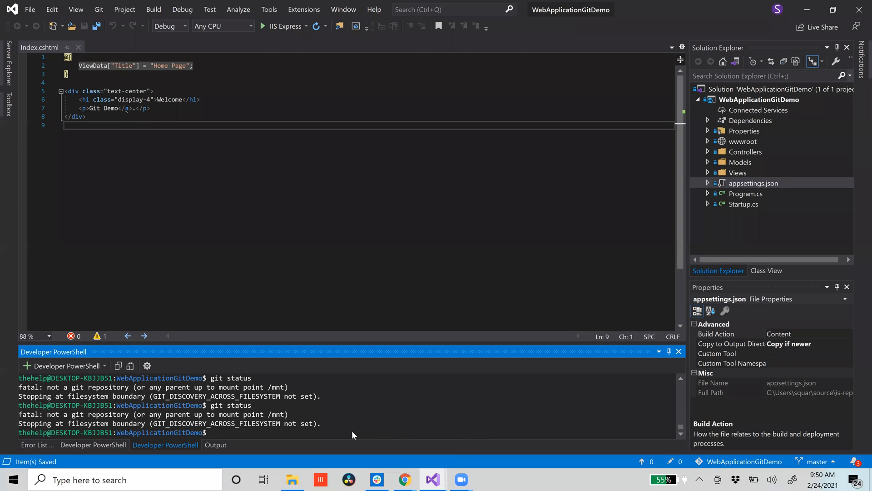
text(g)
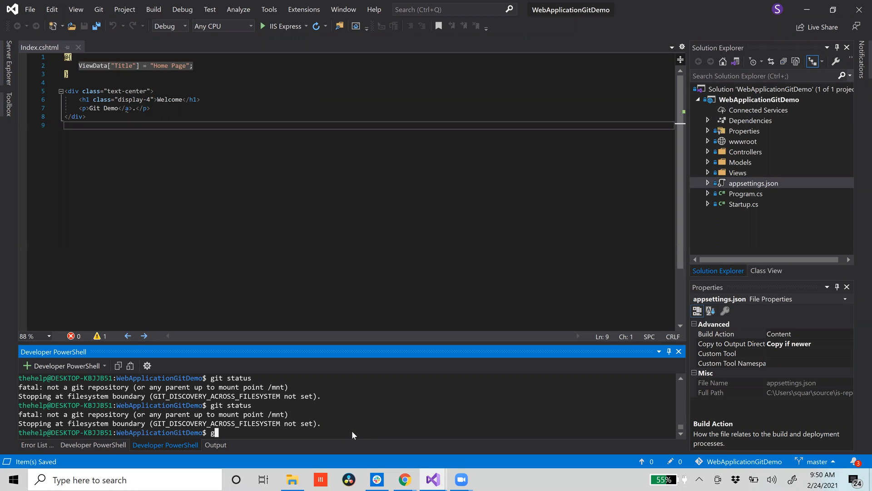
text(git statu)
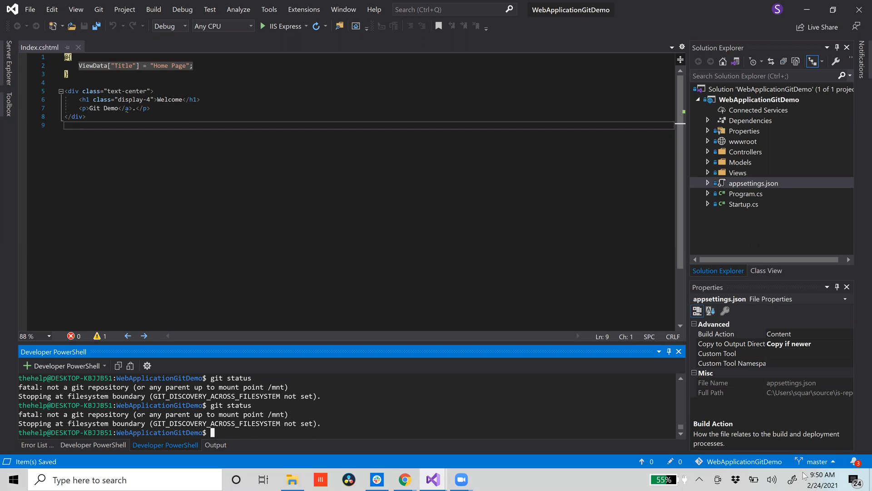
mouse_move(567, 404)
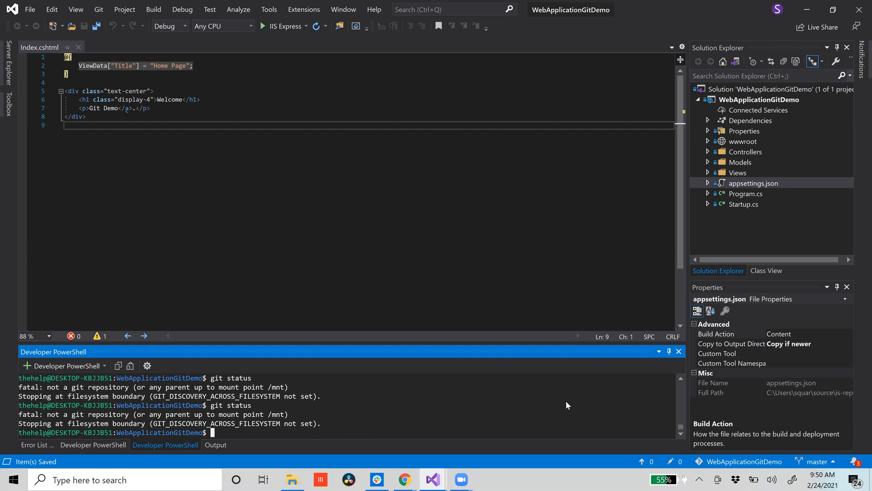
mouse_move(335, 417)
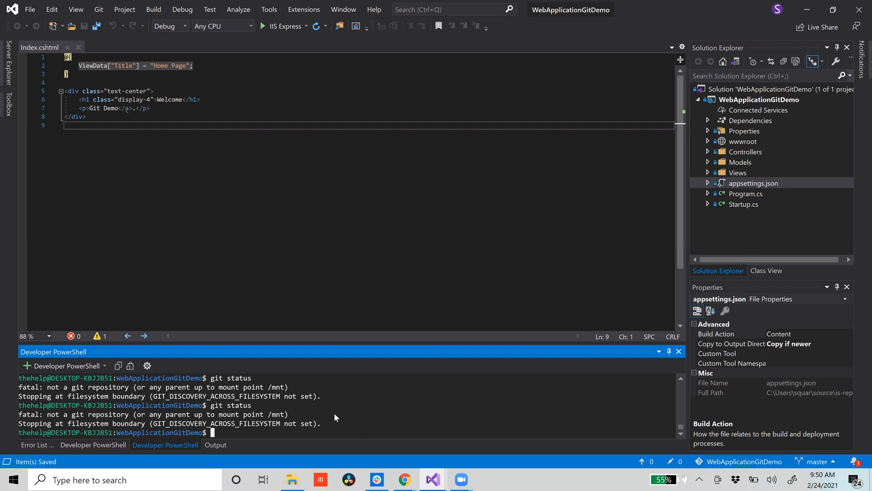
text(git init)
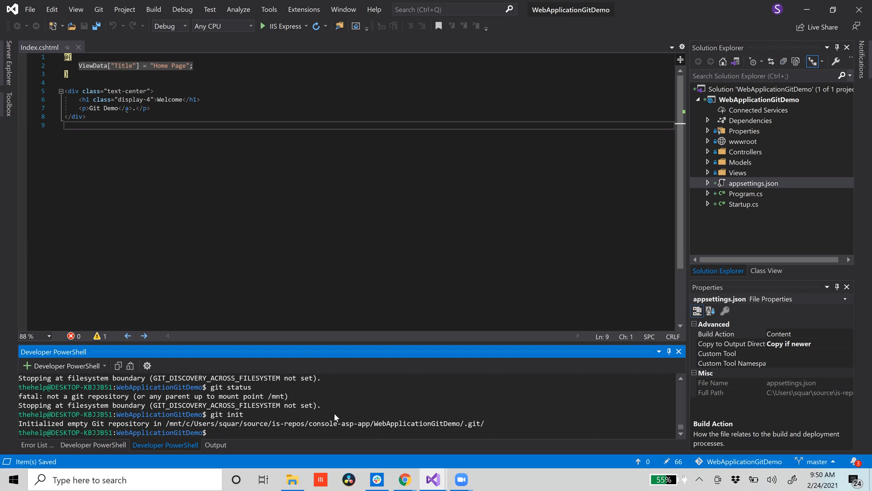
text(git s)
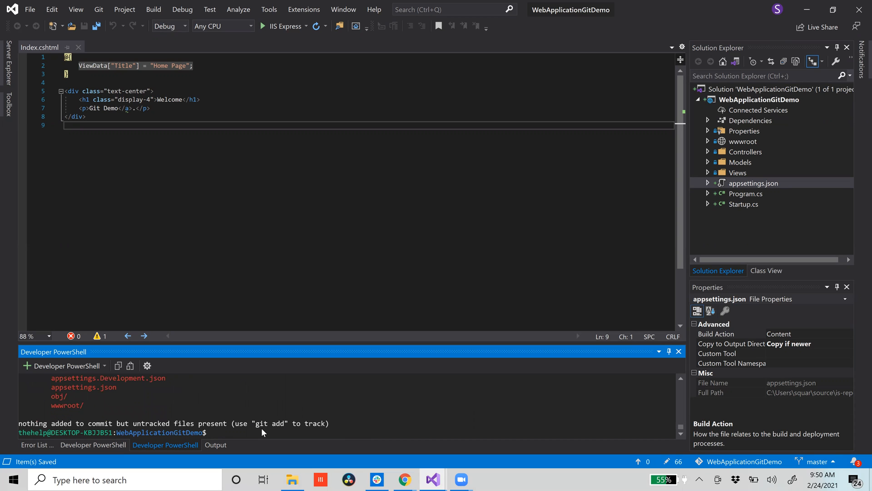
List the repository's configured remotes with git remote -v.
text(git)
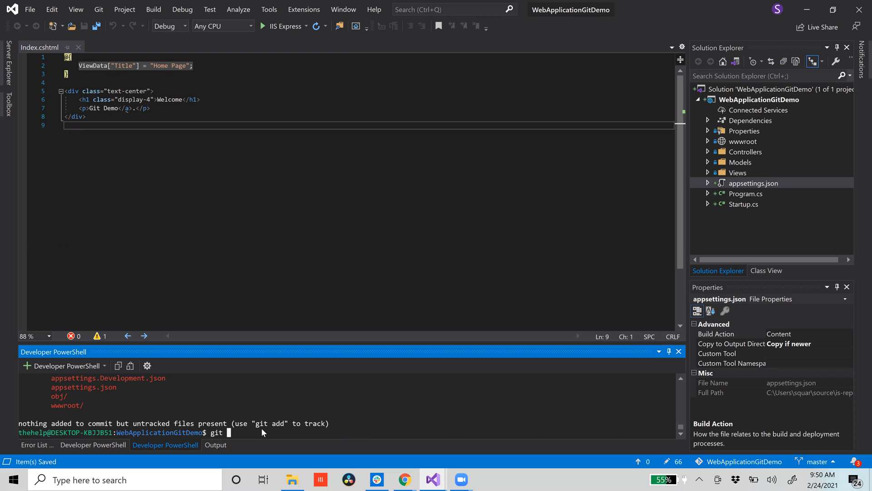
text(remo)
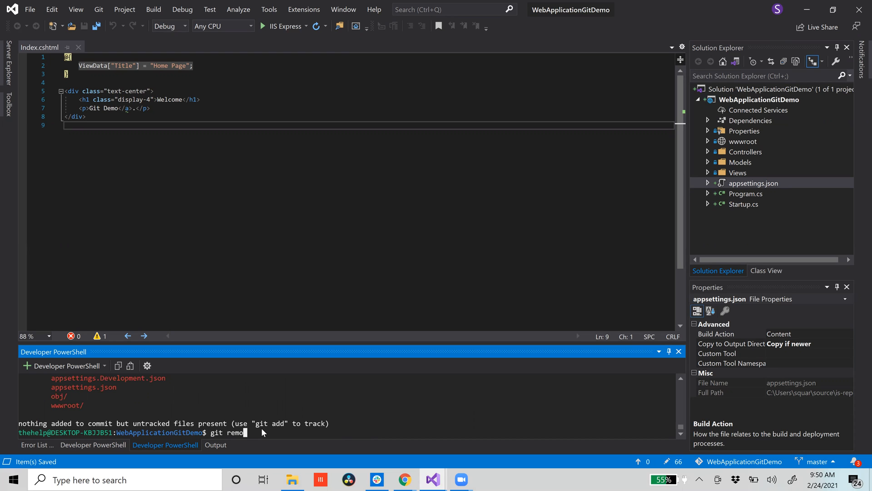
key(Return)
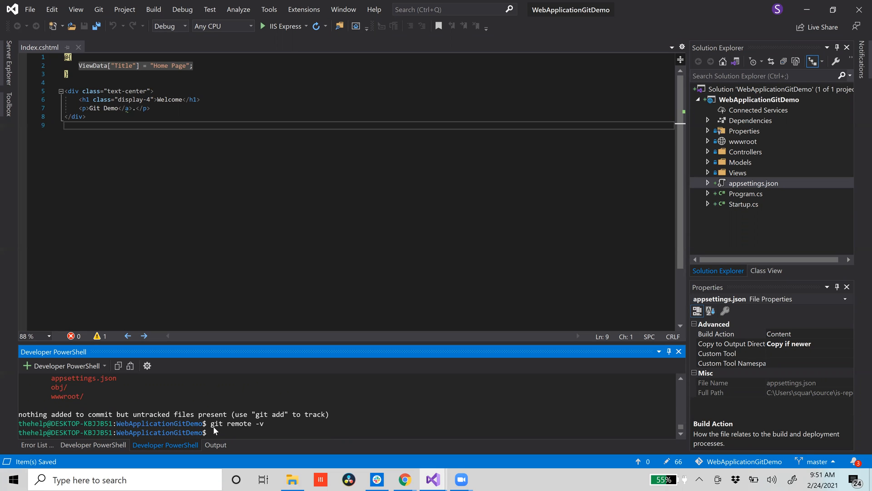
mouse_move(221, 432)
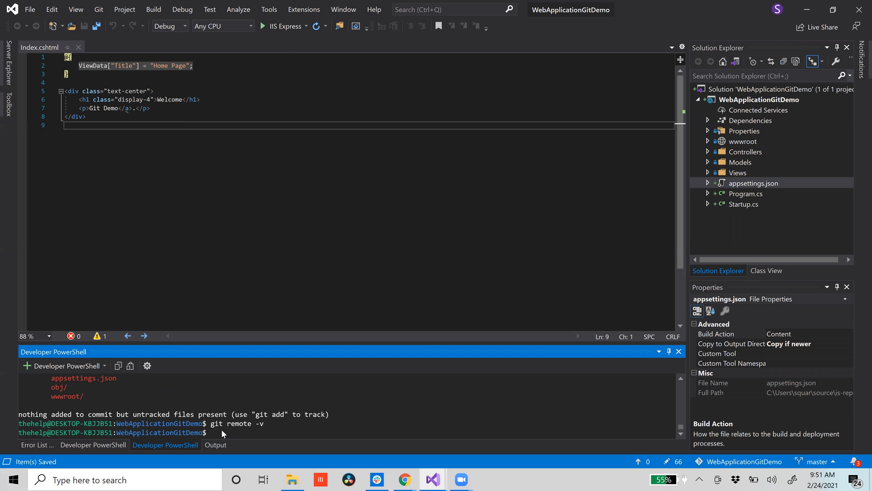
text(git)
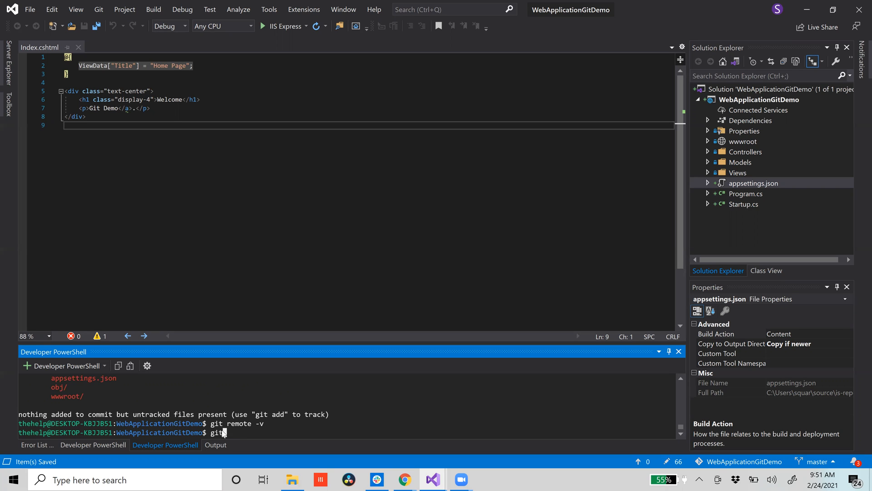
text(remote add)
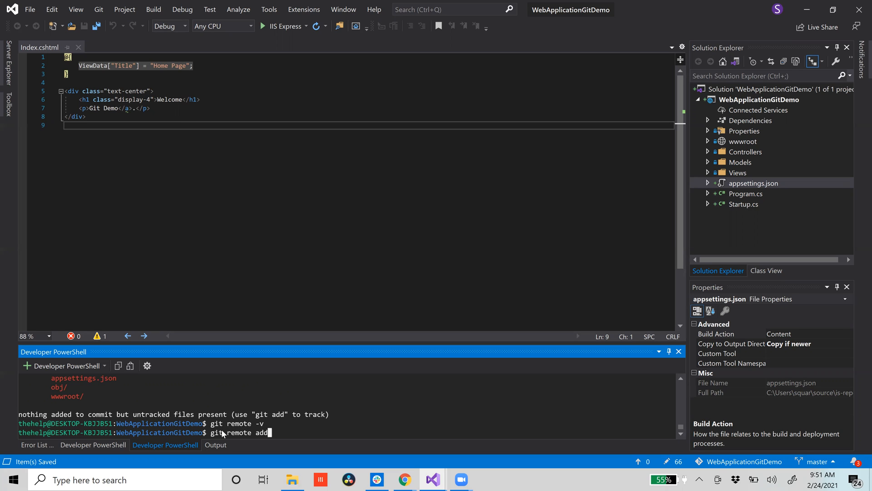
text(ori)
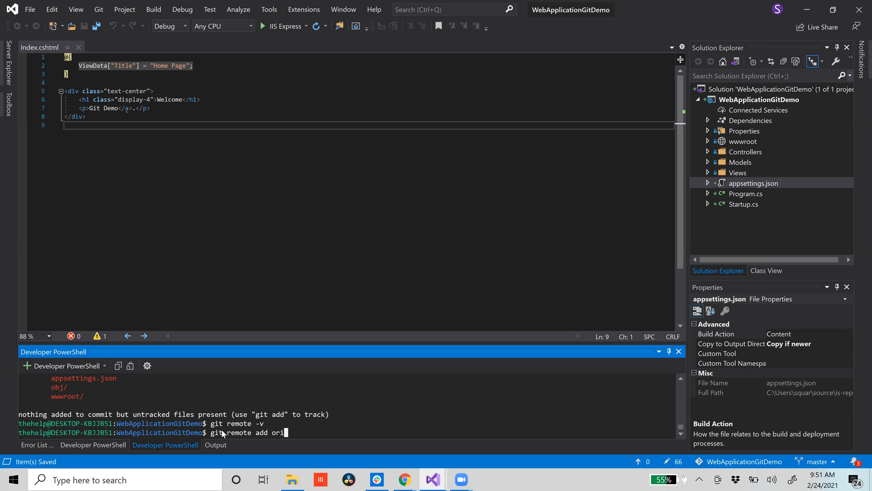
text(gin)
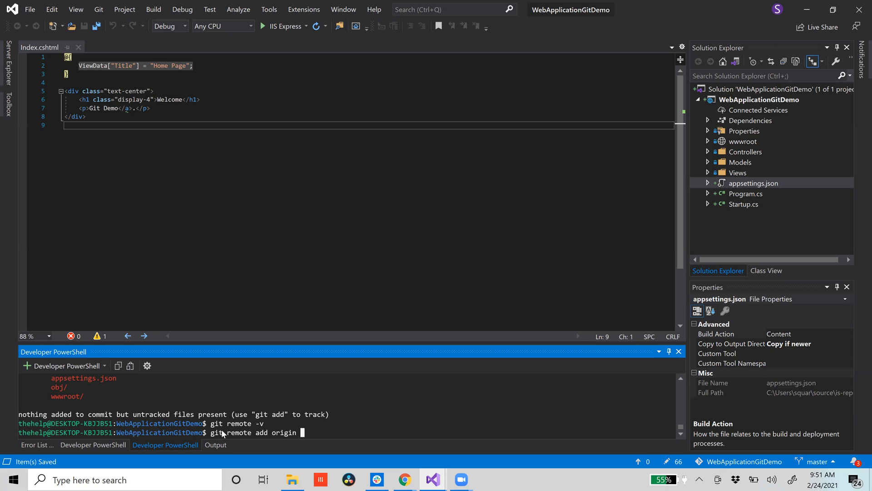
key(Backspace)
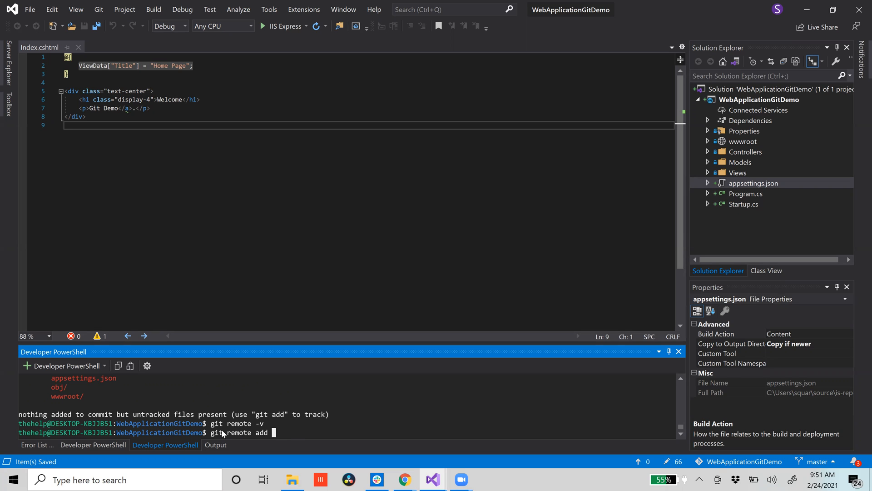
text(origi)
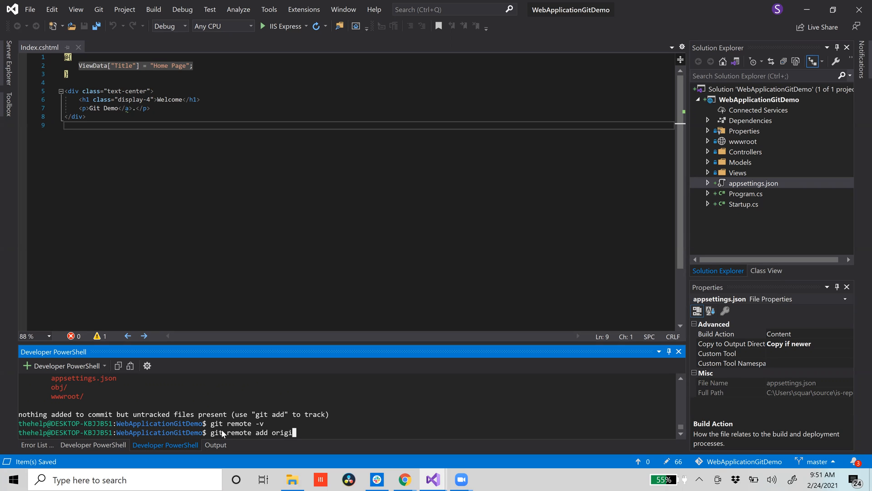
text(https://github.com/Squarerootofpi/githubuploaddemo.git)
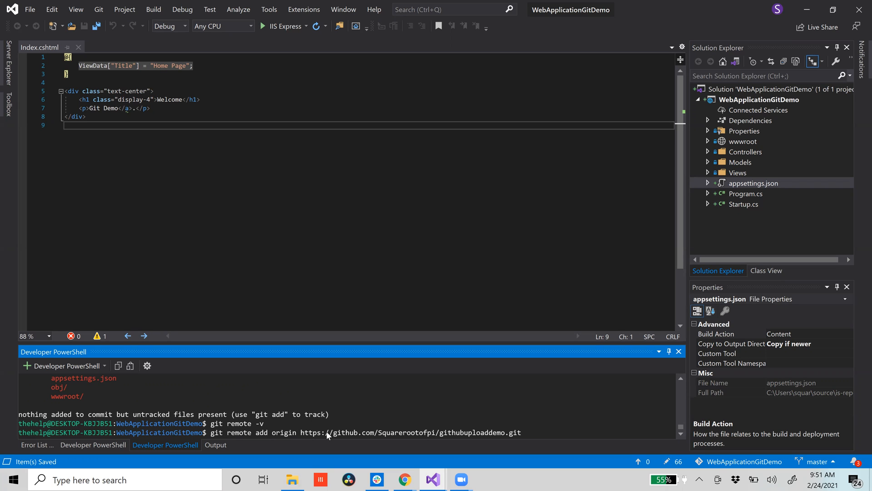
key(Return)
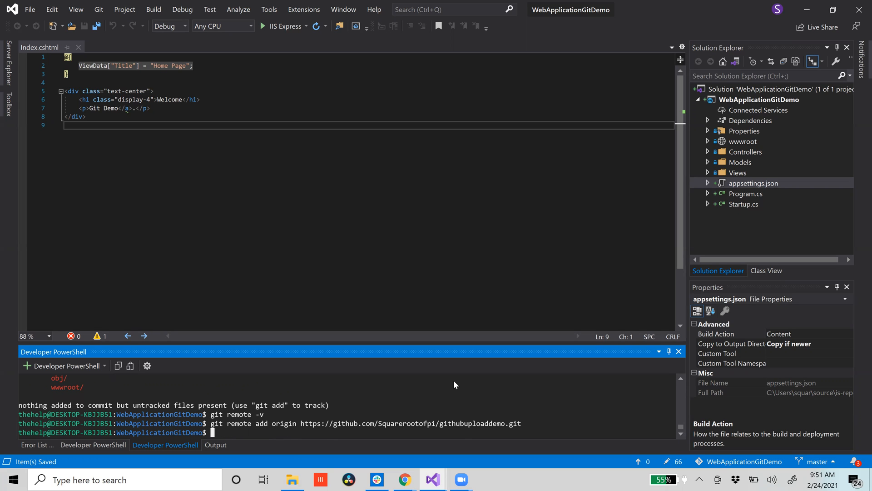
key(Return)
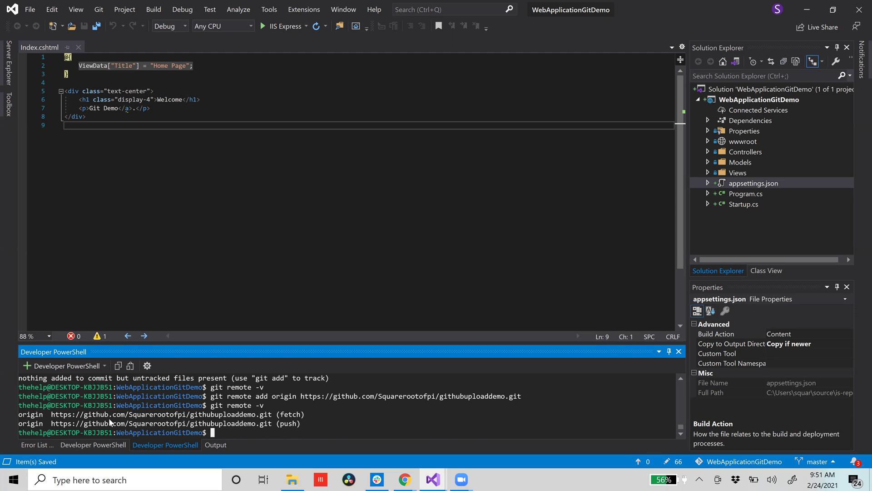
mouse_move(253, 404)
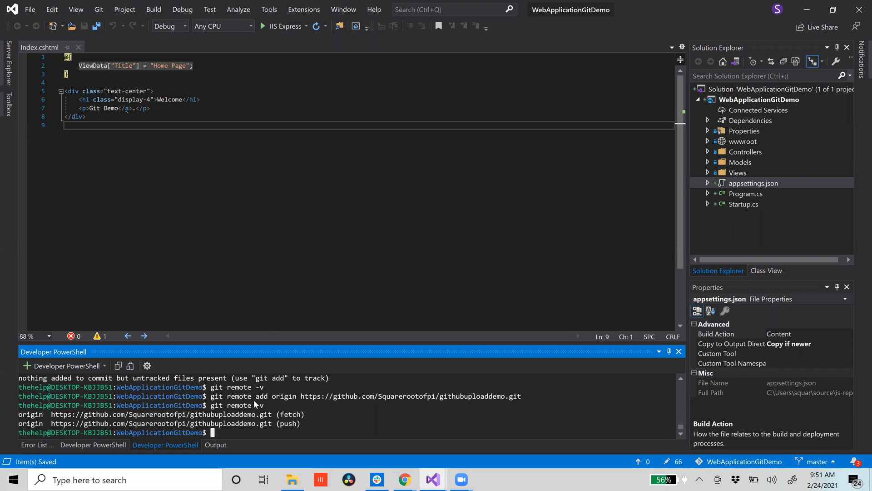
Switch windows back to Chrome showing the githubuploaddemo quick setup page.
click(405, 478)
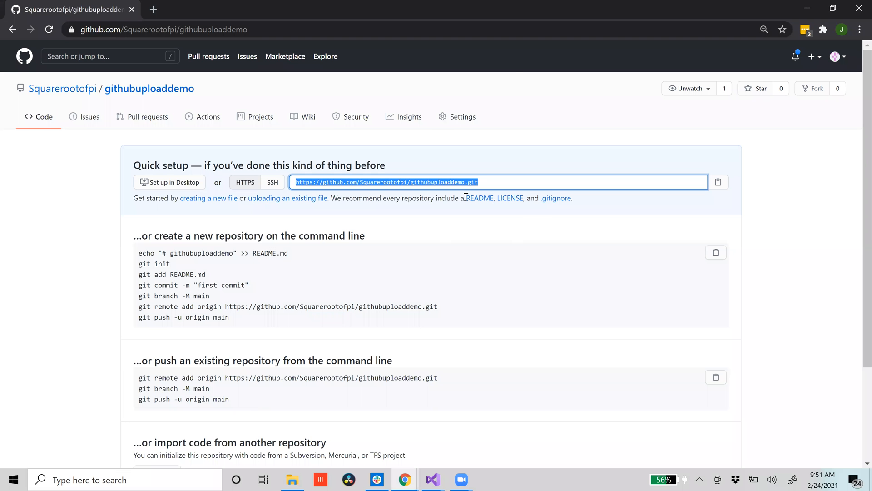
click(432, 479)
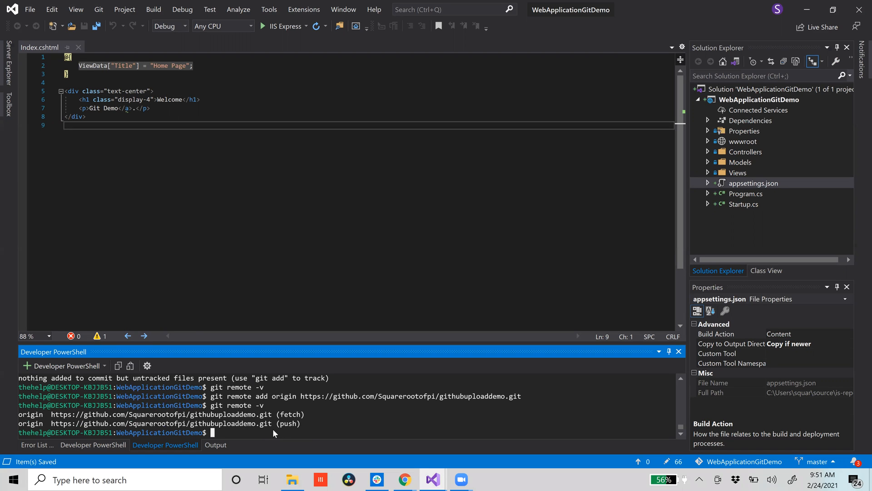
key(alt+tab)
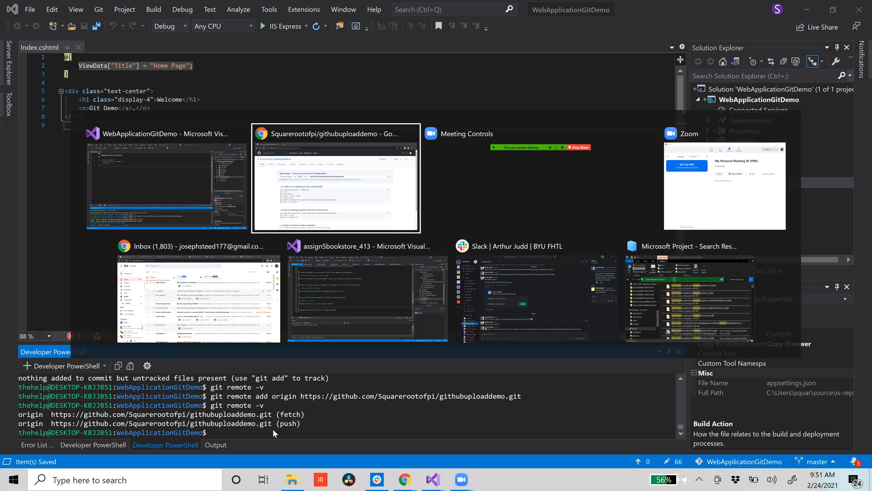
click(335, 178)
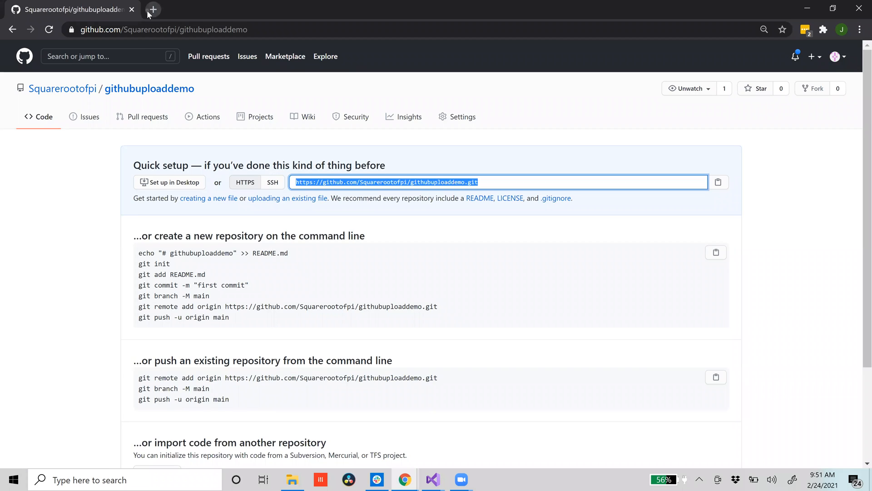
Open the gitignore.io generator site in a new Chrome tab.
click(153, 10)
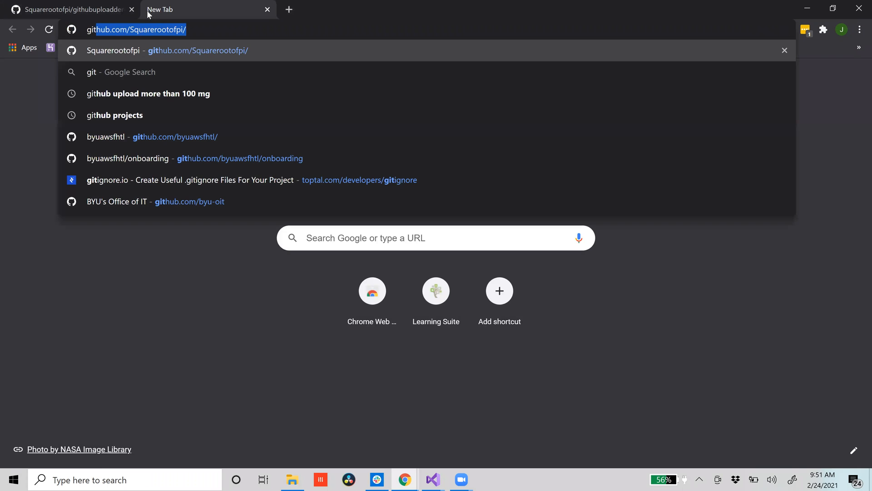
text(git)
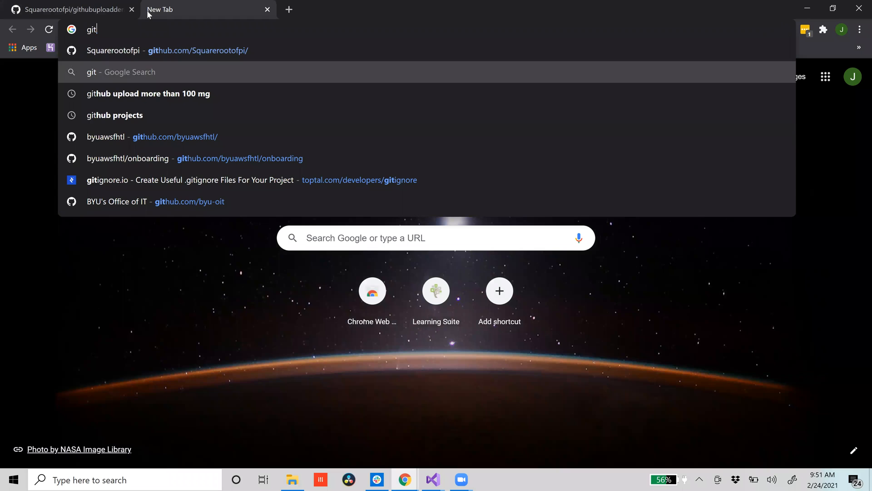
click(213, 180)
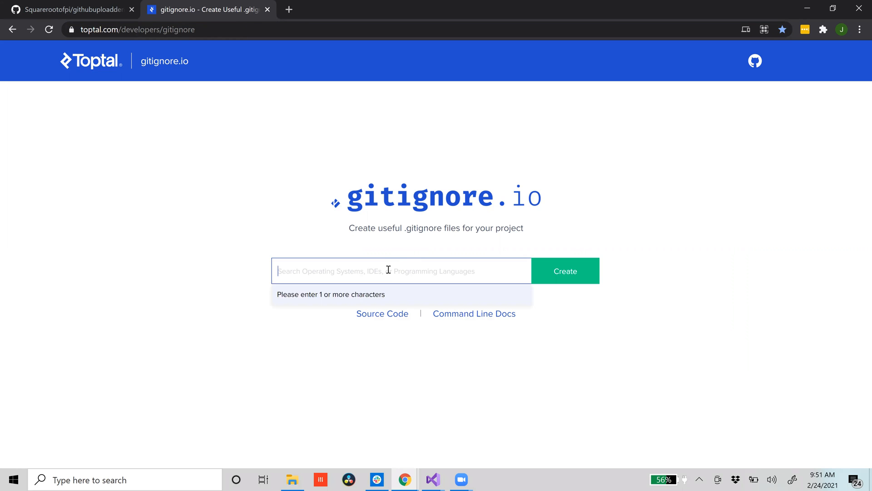
Add ASPNETCore and Csharp as ignore file templates.
text(asp)
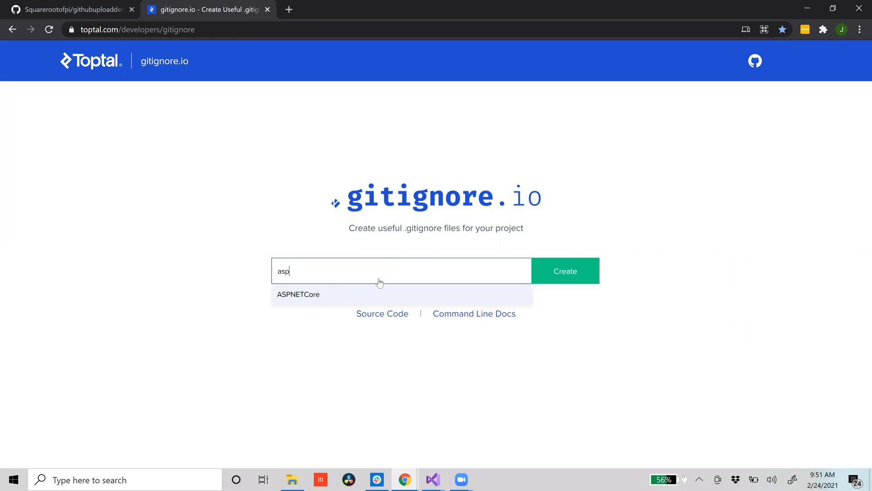
click(298, 294)
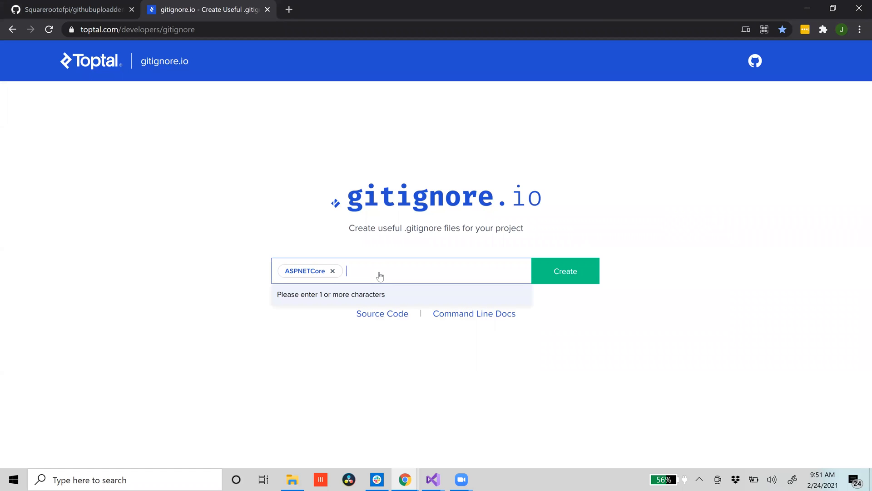
text(csh)
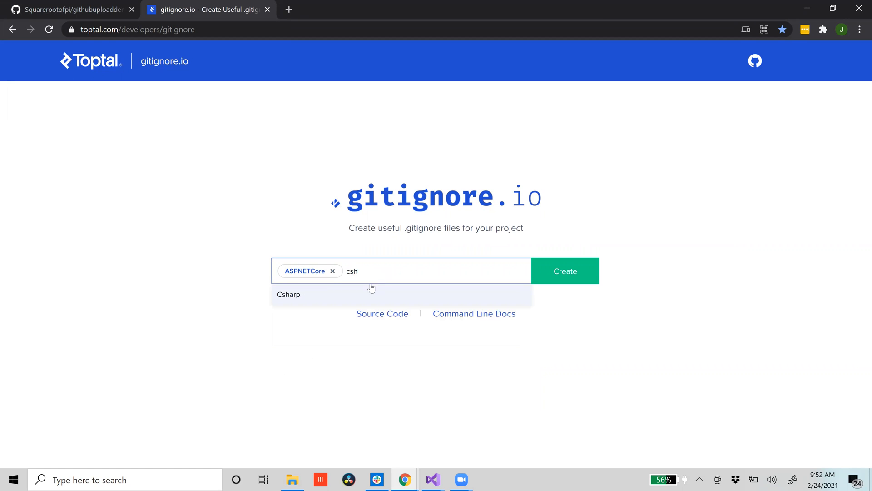
click(288, 295)
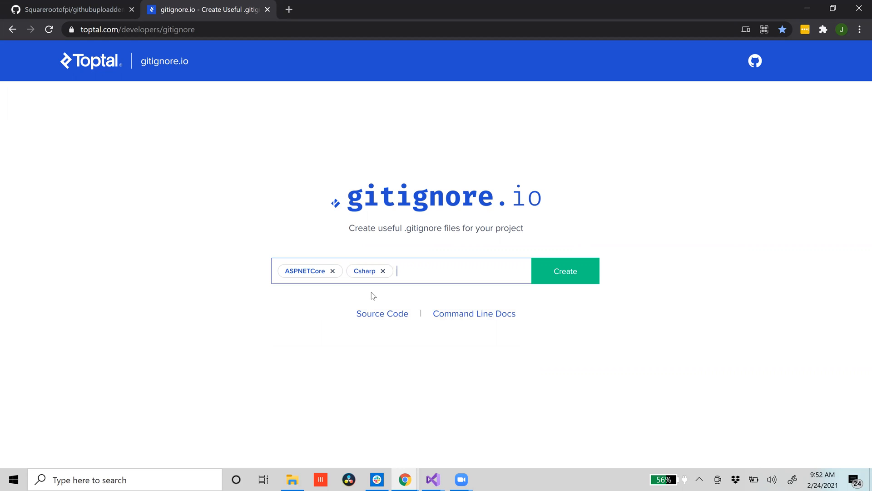
mouse_move(490, 269)
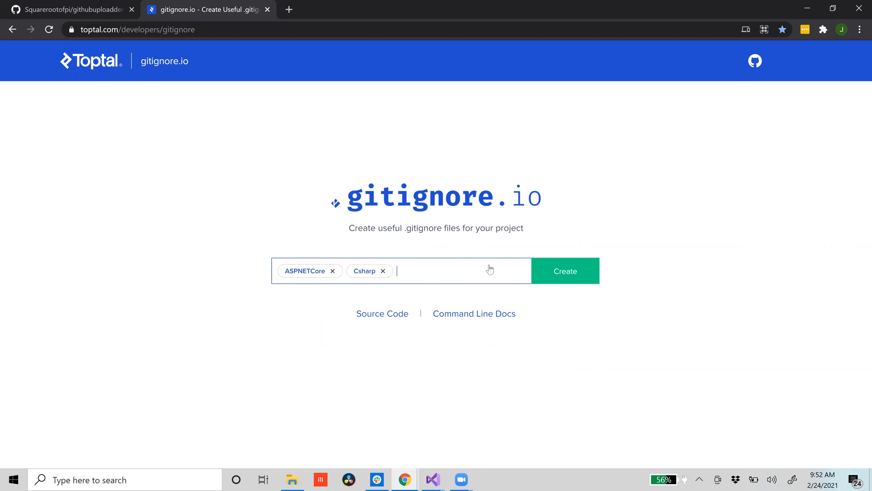
click(564, 270)
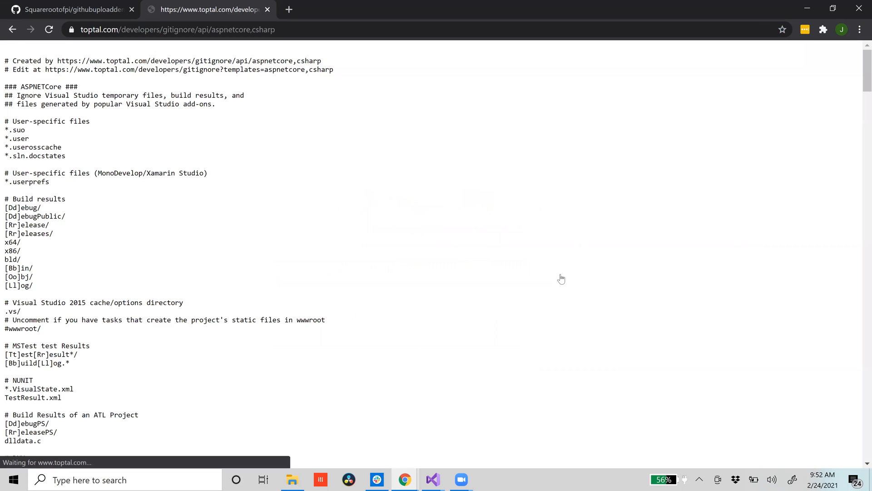
scroll(down, 3)
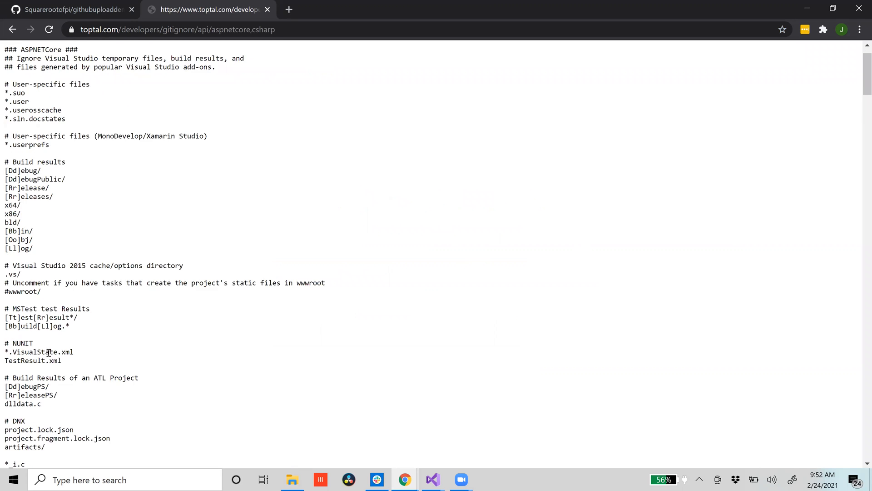
scroll(down, 3)
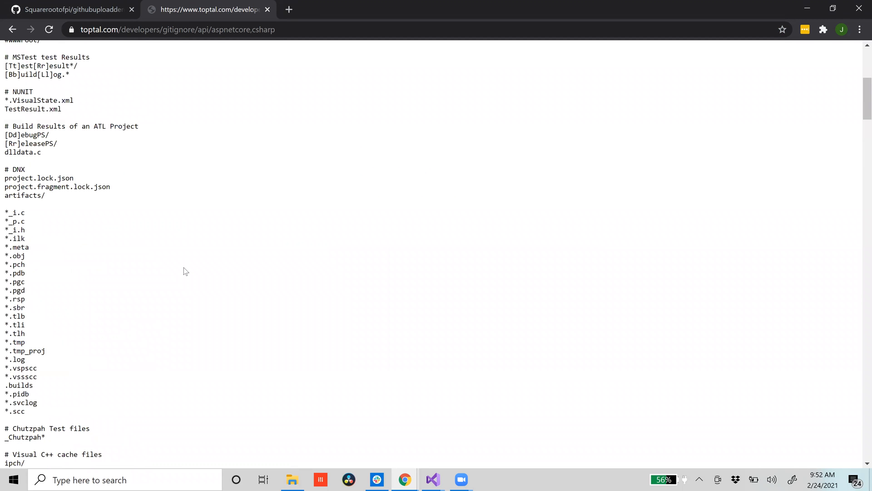
scroll(up, 3)
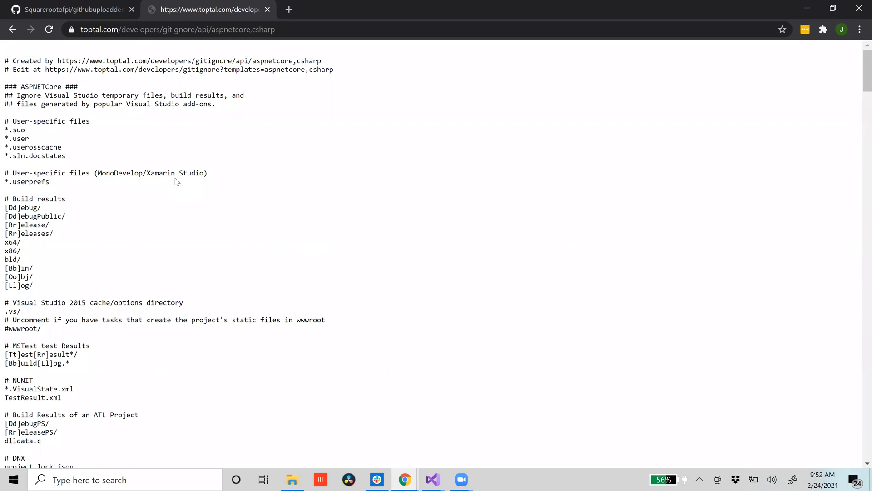
key(ctrl+a)
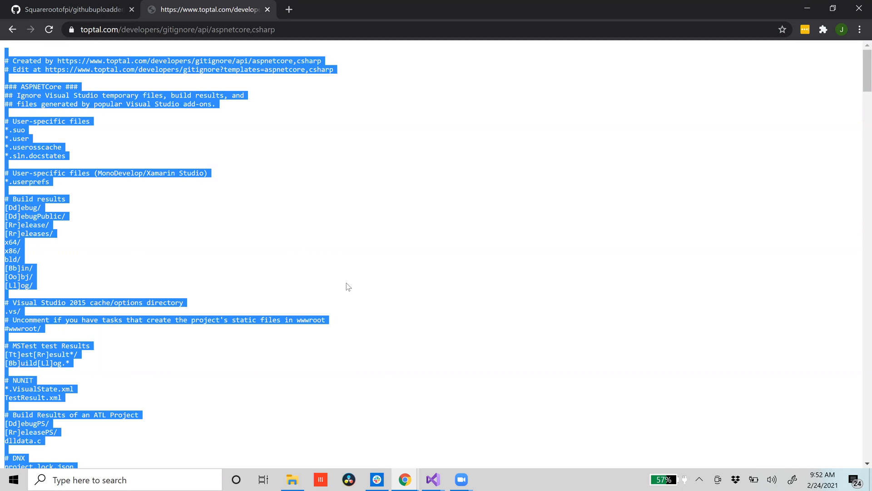
mouse_move(186, 219)
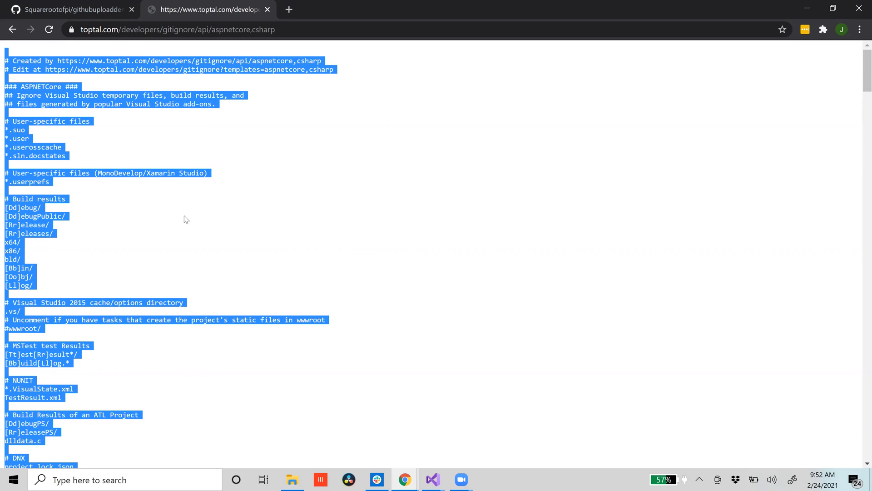
click(159, 212)
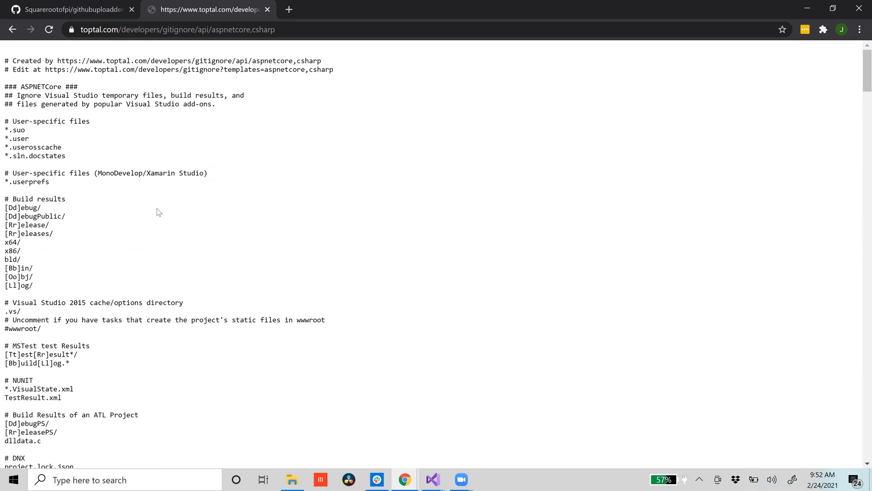
mouse_move(267, 172)
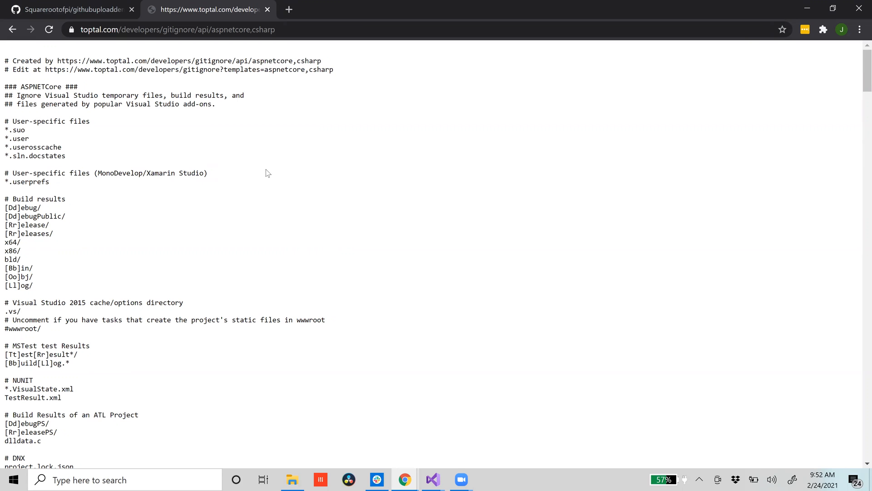
key(ctrl+s)
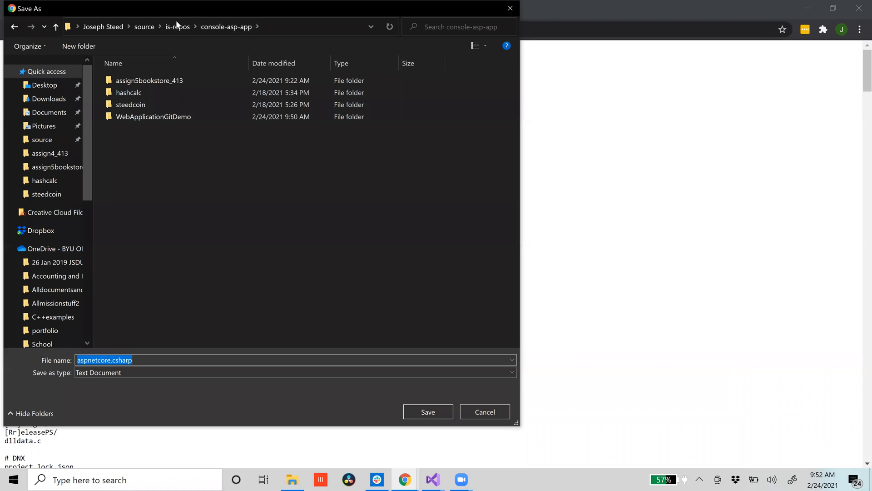
mouse_move(378, 332)
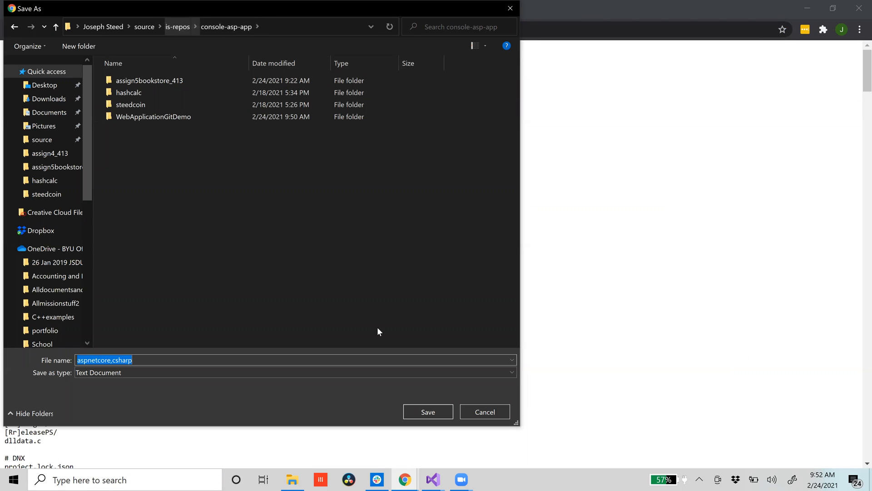
mouse_move(432, 479)
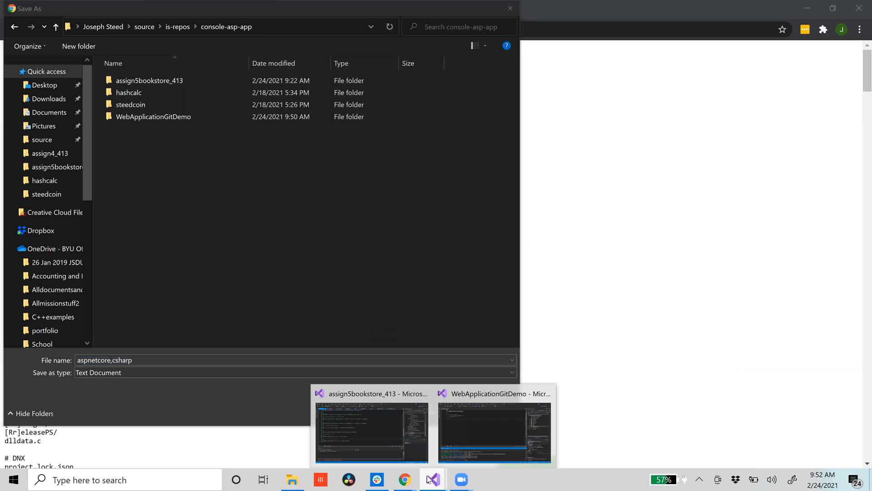
mouse_move(480, 428)
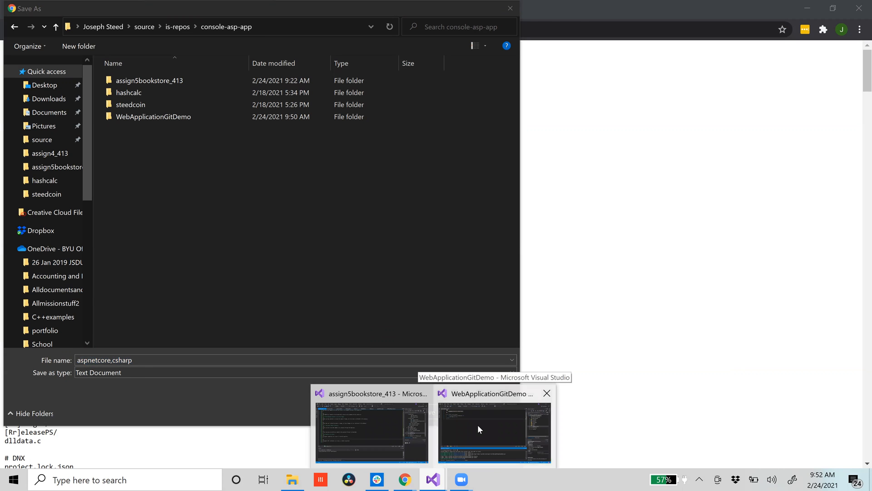
Check the project folder's location with ls and pwd in Visual Studio's terminal.
click(493, 432)
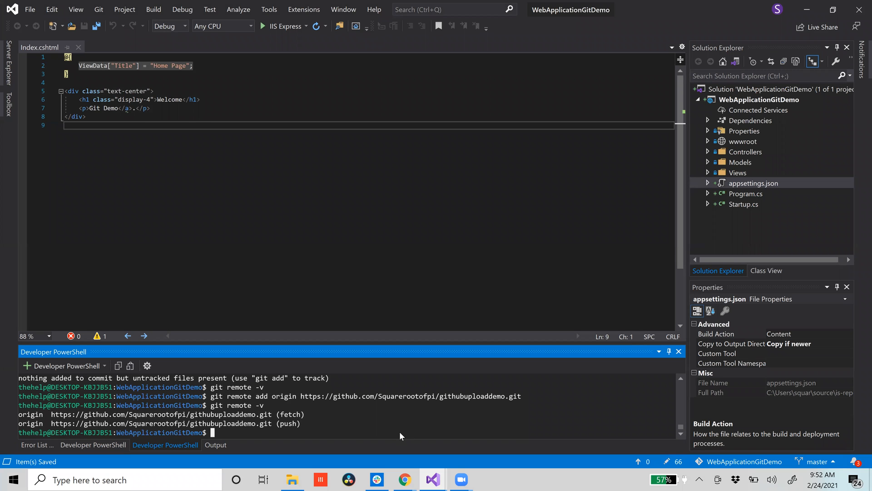
text(ls)
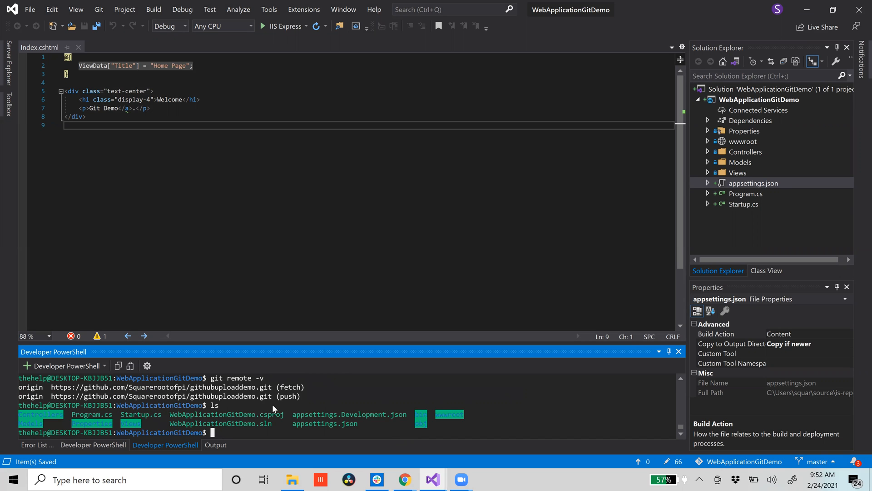
text(pwd)
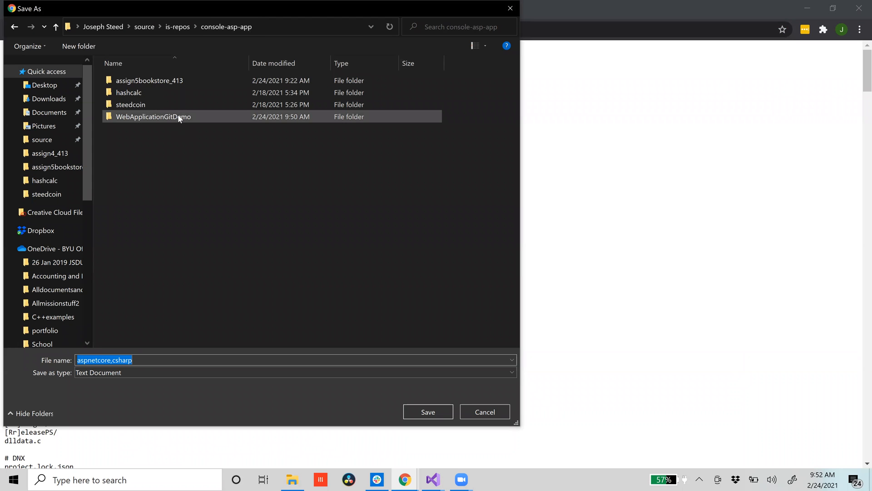
Save the rules as .gitignore in the WebApplicationGitDemo folder with All Files type.
double_click(153, 116)
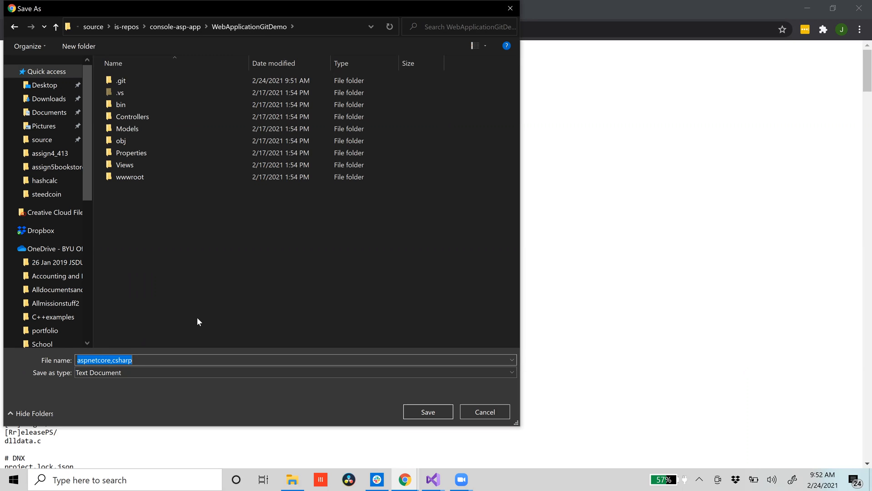
text(.git)
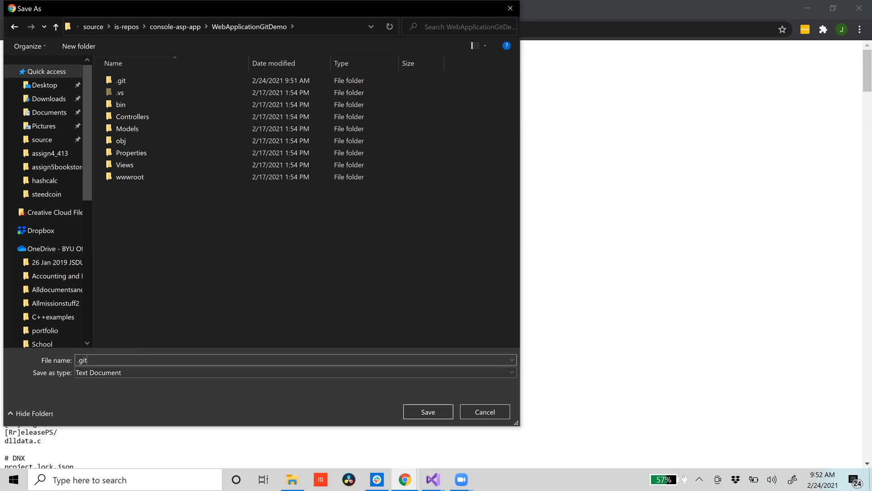
text(ignore)
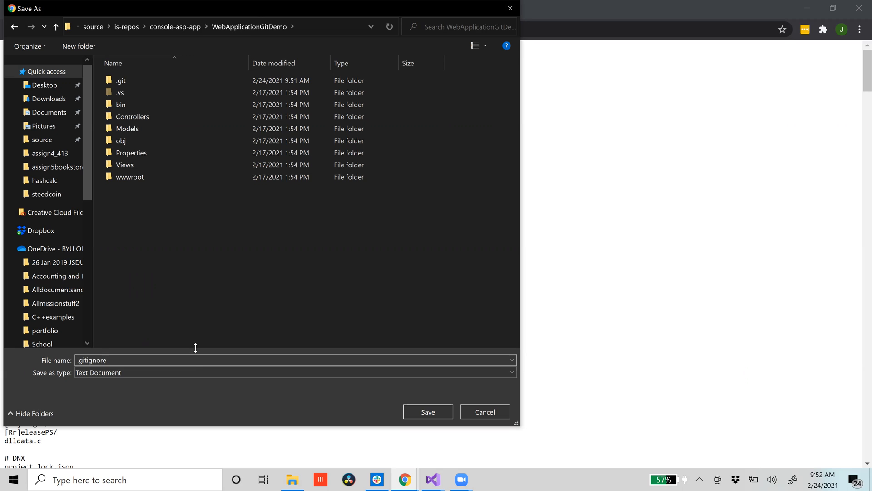
click(295, 372)
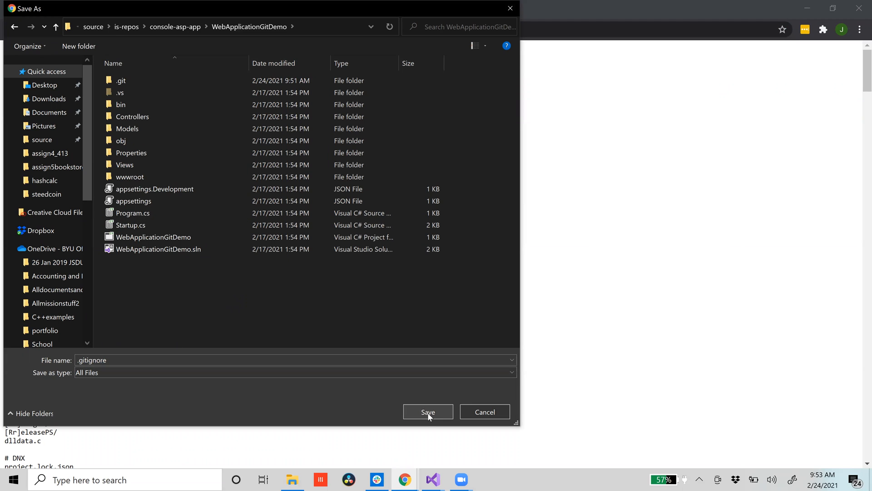
click(427, 412)
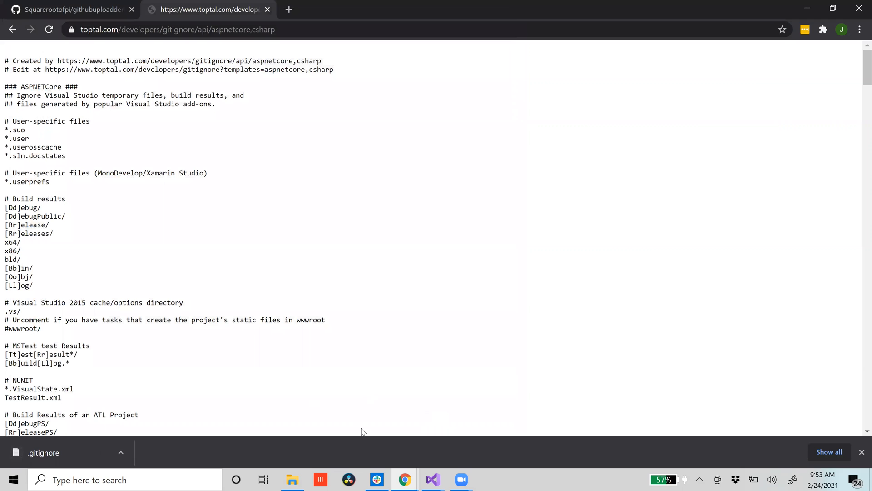
mouse_move(432, 479)
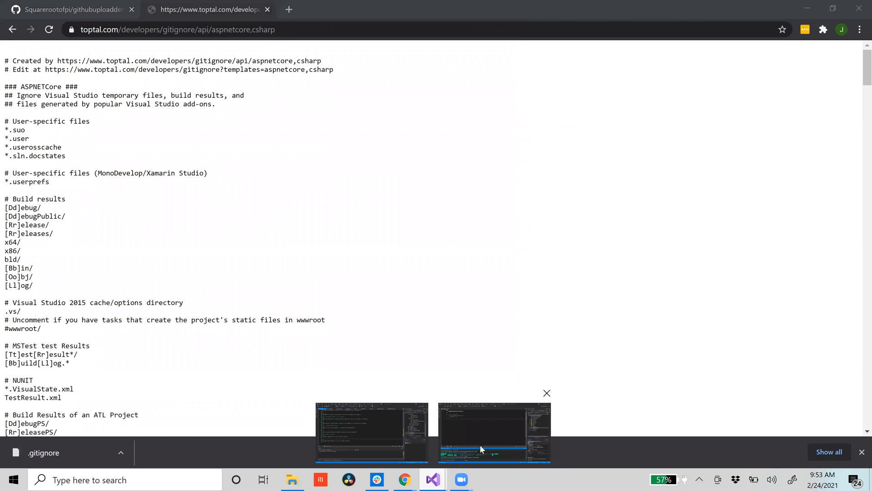
Open .gitignore from Solution Explorer and scroll through its ASPNETCore rules.
click(493, 433)
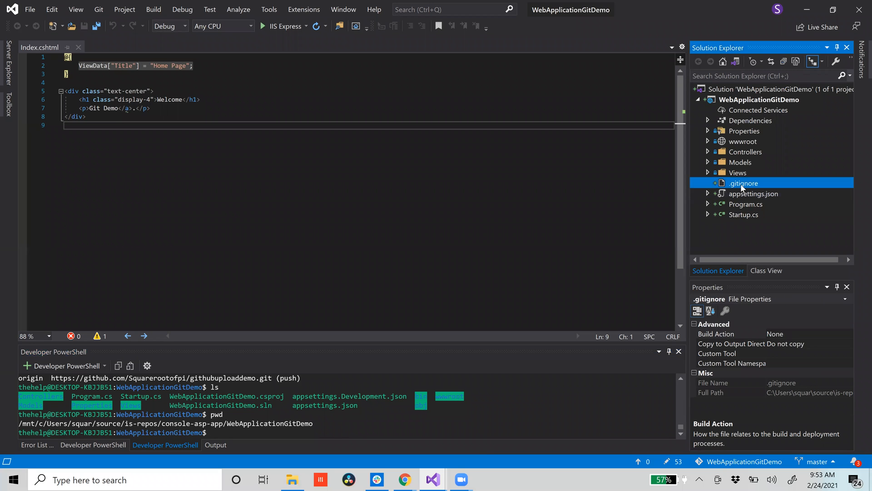
double_click(742, 182)
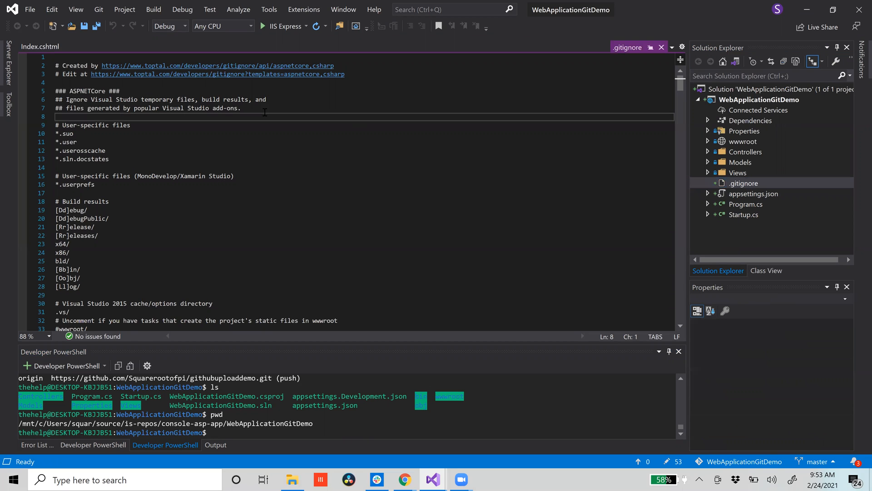
scroll(down, 3)
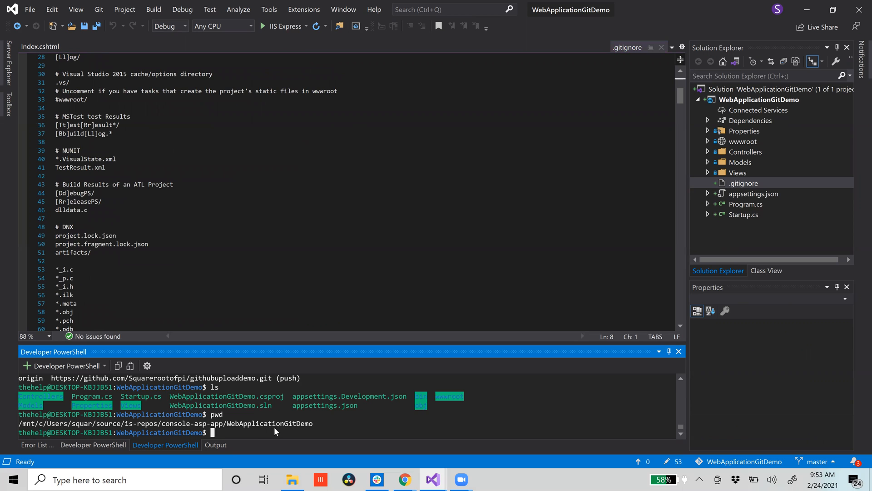
Check git status and stage the .gitignore file with git add.
text(git s)
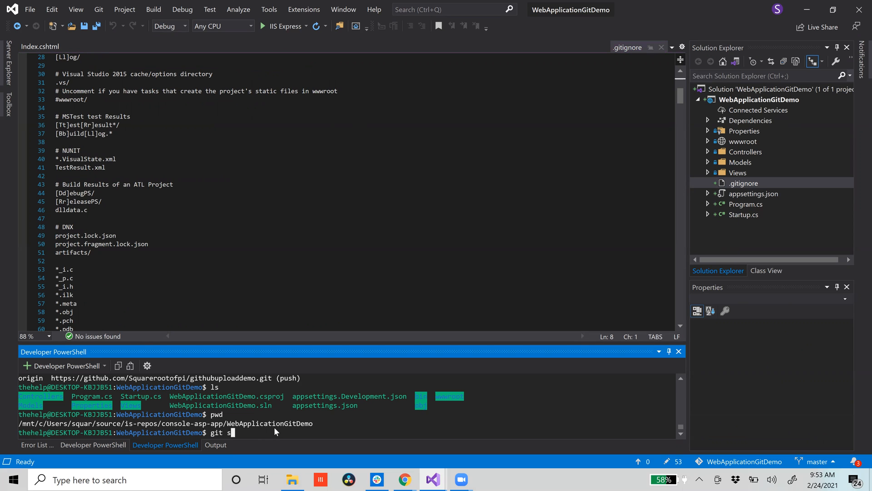
key(Return)
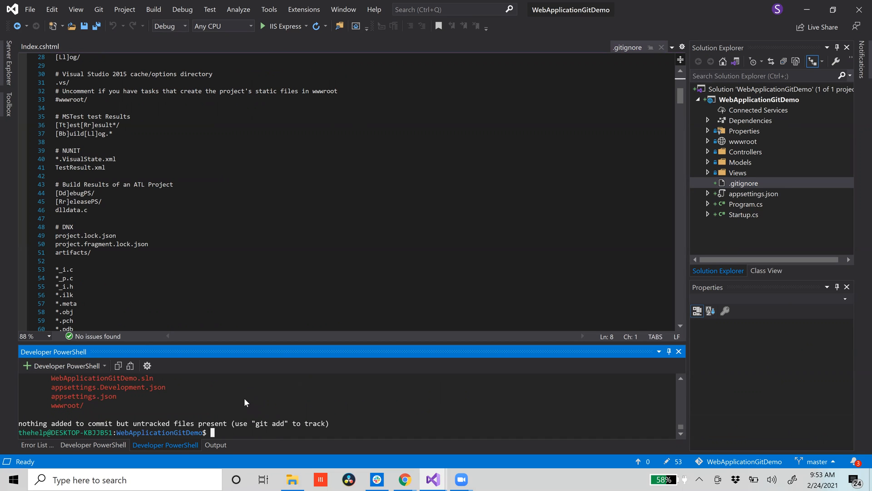
text(git add .gitignore)
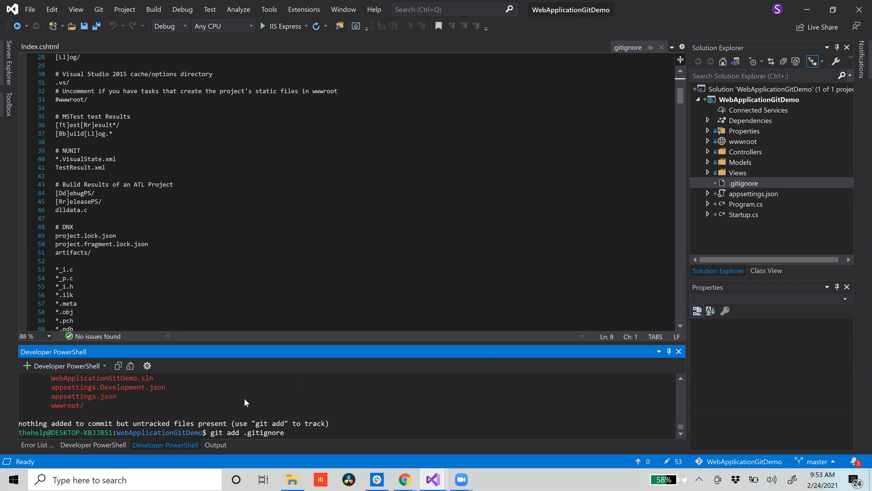
key(Return)
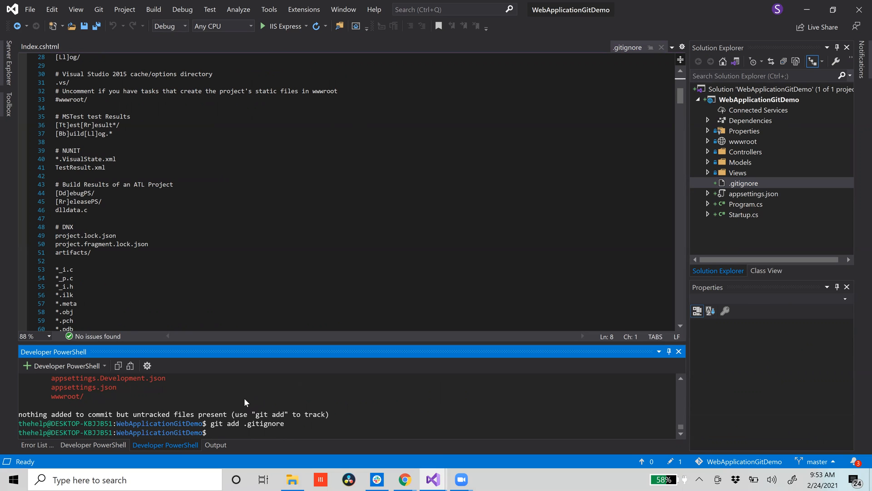
key(Return)
text(git commit -m)
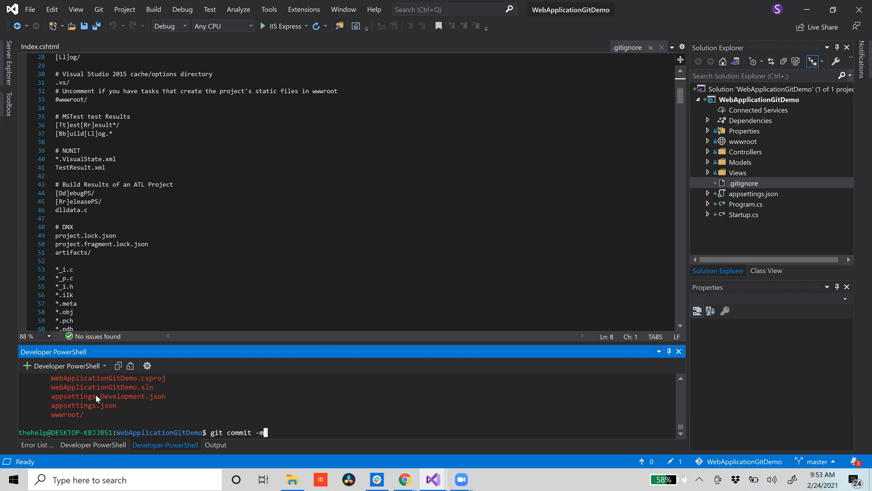
Commit the staged file with the message "added gitignore".
text(")
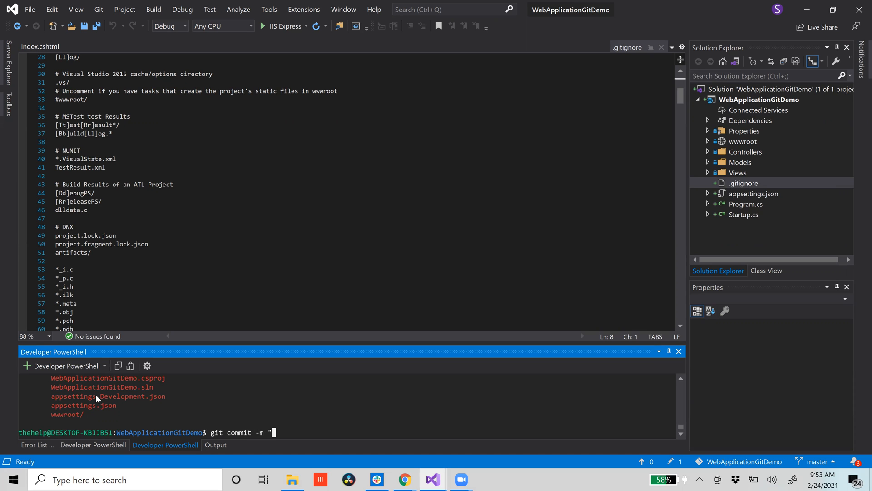
text(added g)
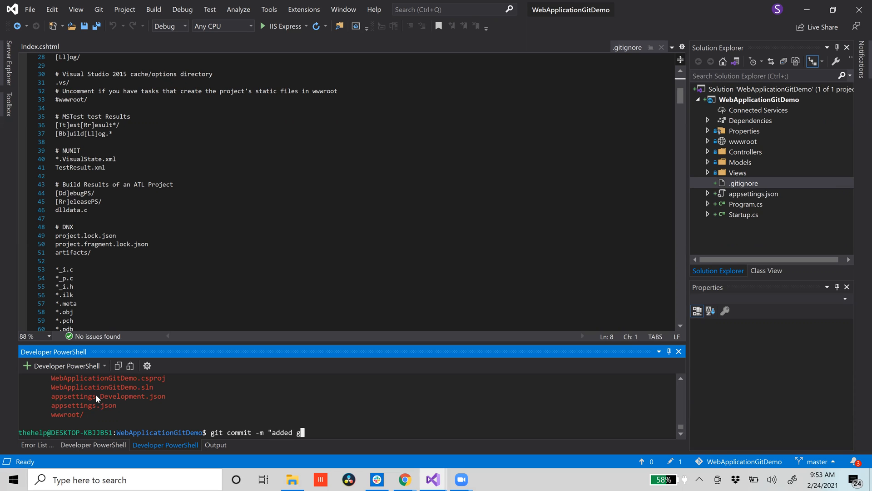
text(itignore)
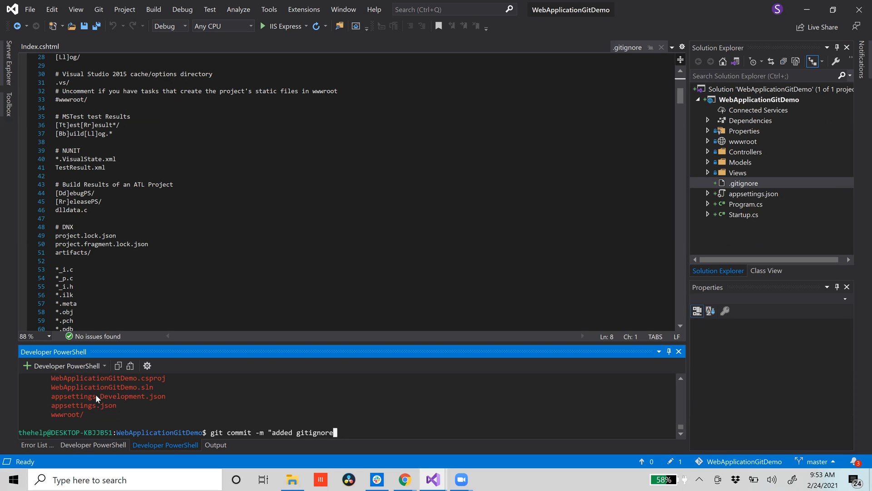
key(Return)
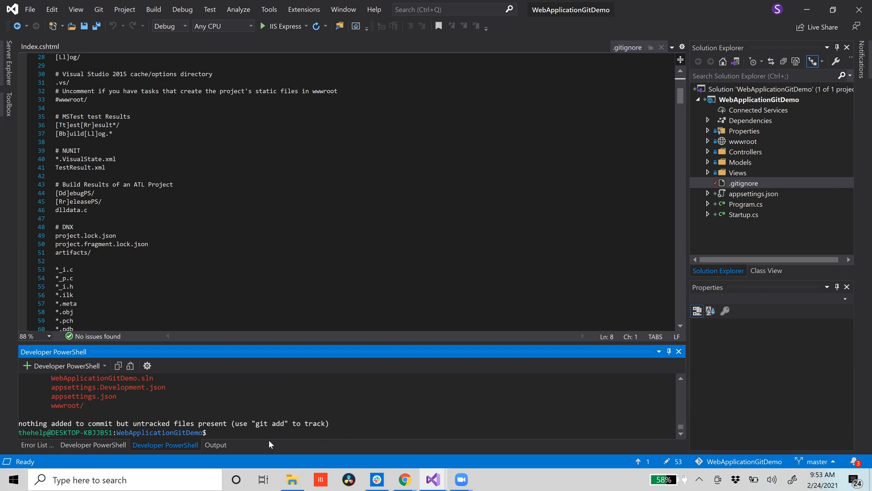
Stage all project files with git add . and check the staged files with git status.
text(git a)
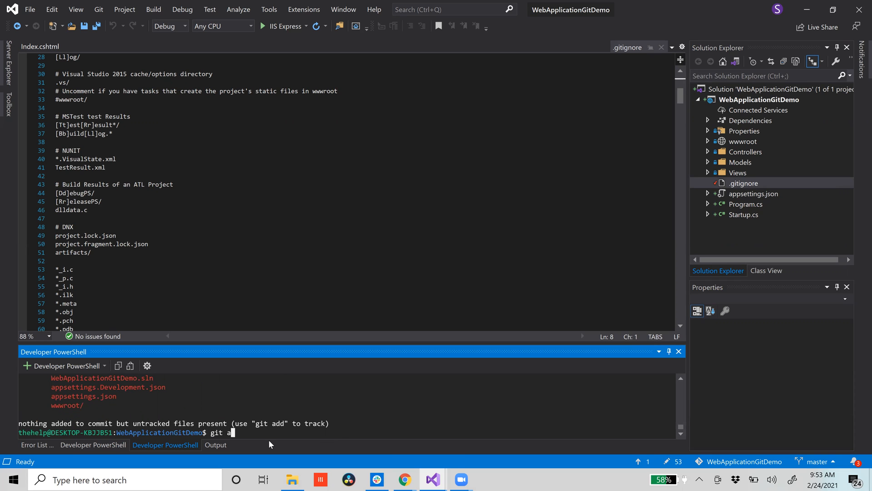
text(dd)
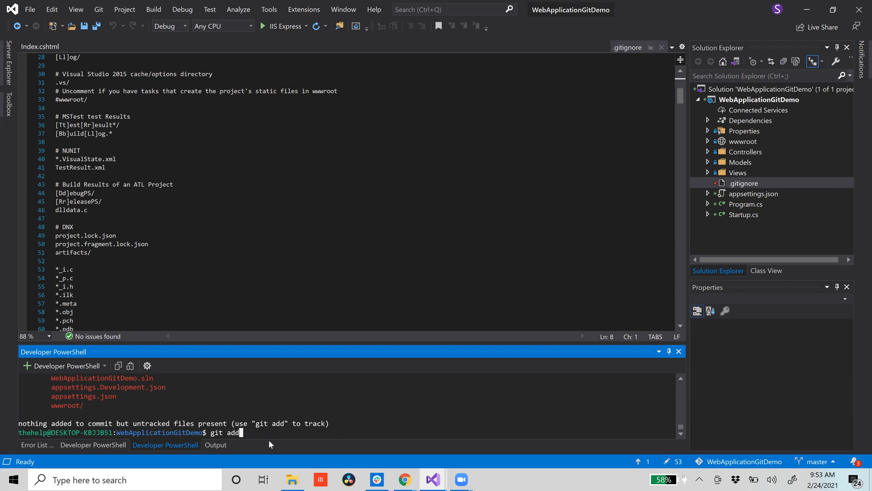
text(.)
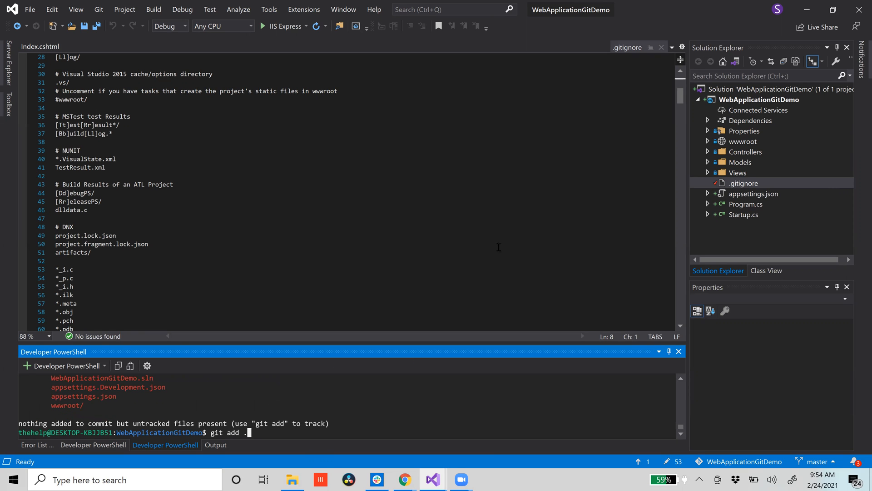
mouse_move(342, 427)
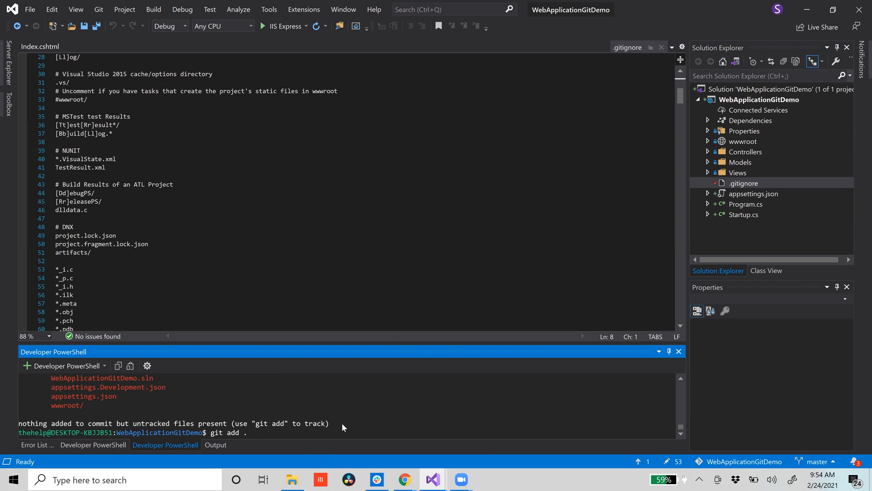
mouse_move(325, 439)
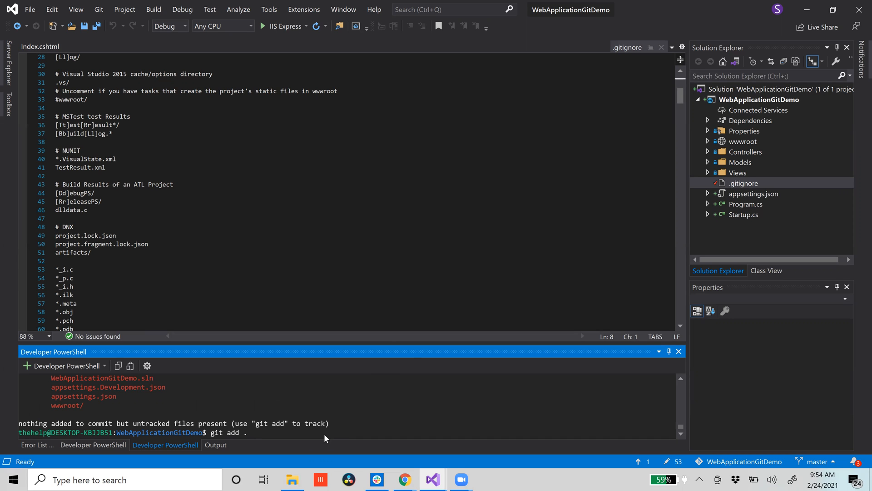
key(Return)
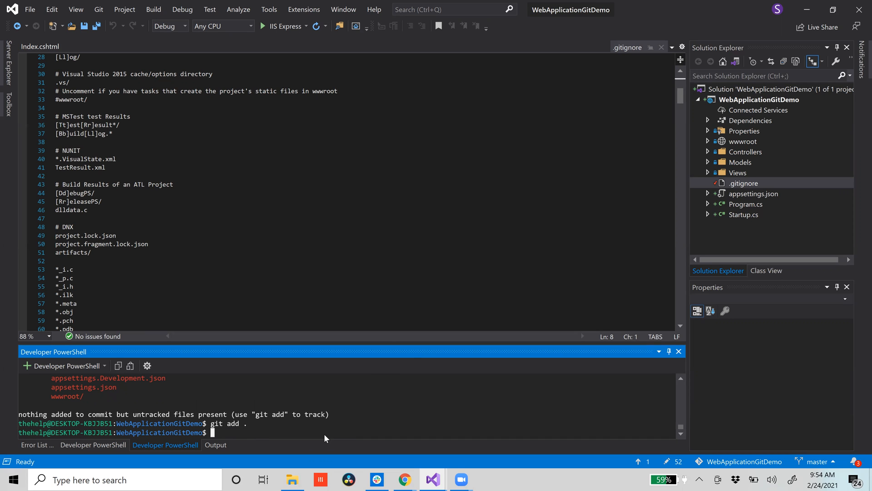
text(git)
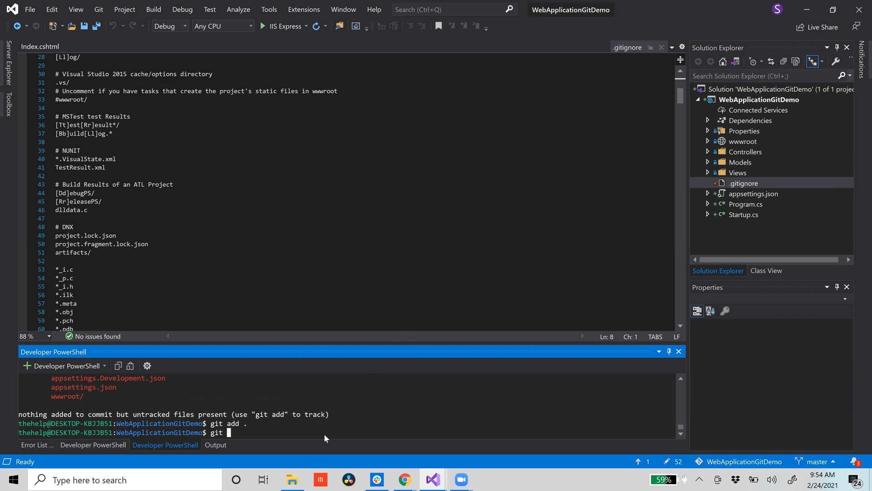
key(Return)
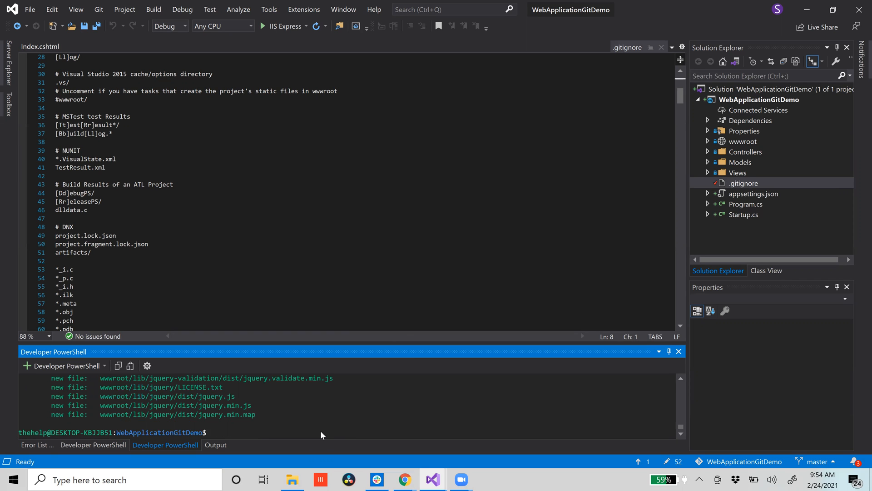
Commit the staged files locally with the message "added project".
text(git com)
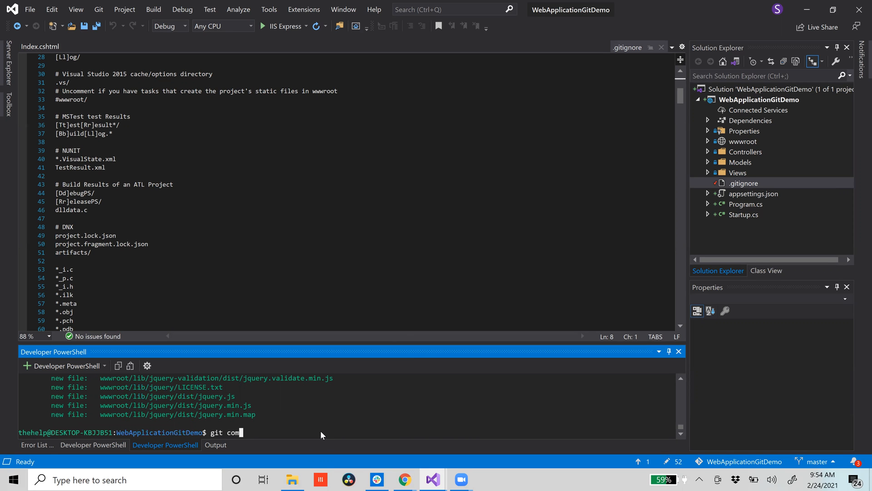
text(mit -m ")
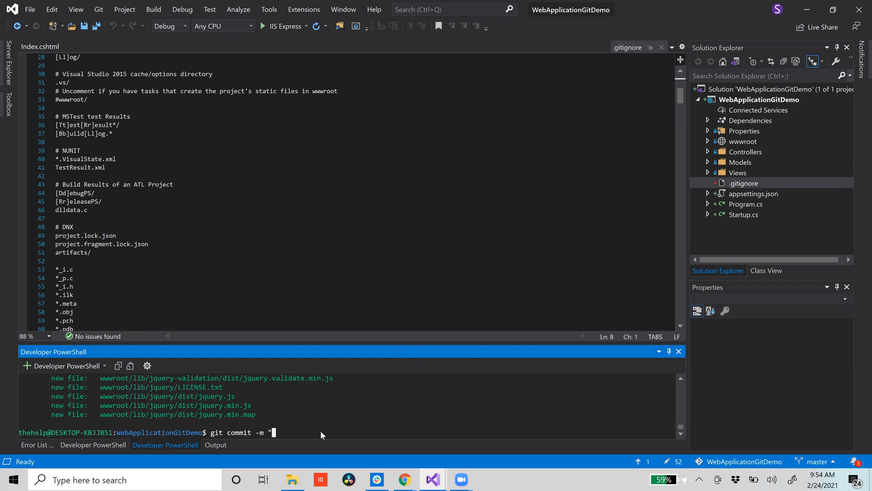
text(added project)
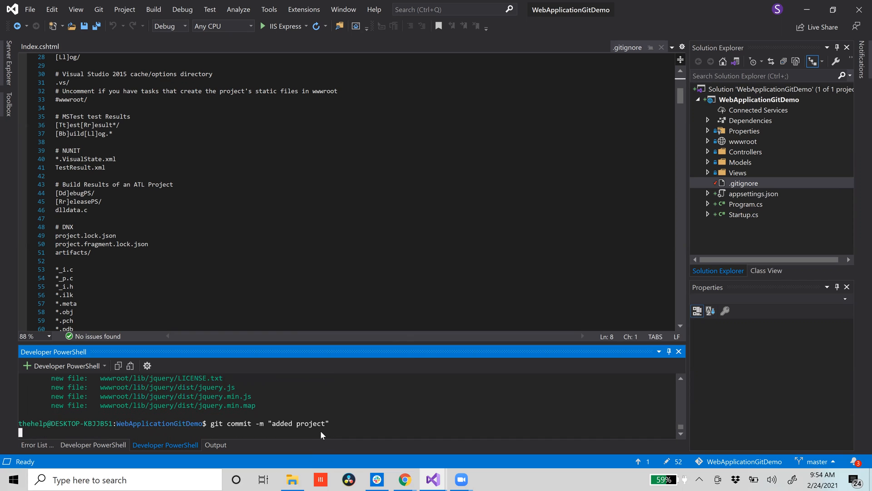
key(Return)
text(git status)
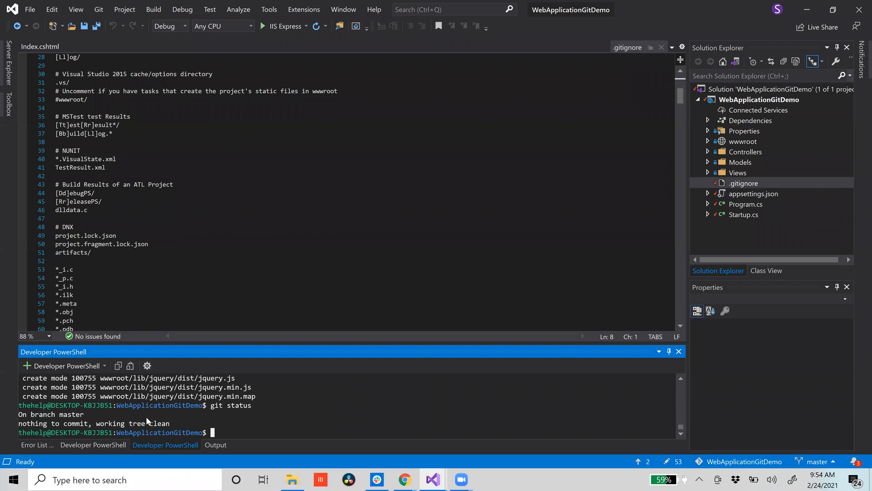
mouse_move(233, 428)
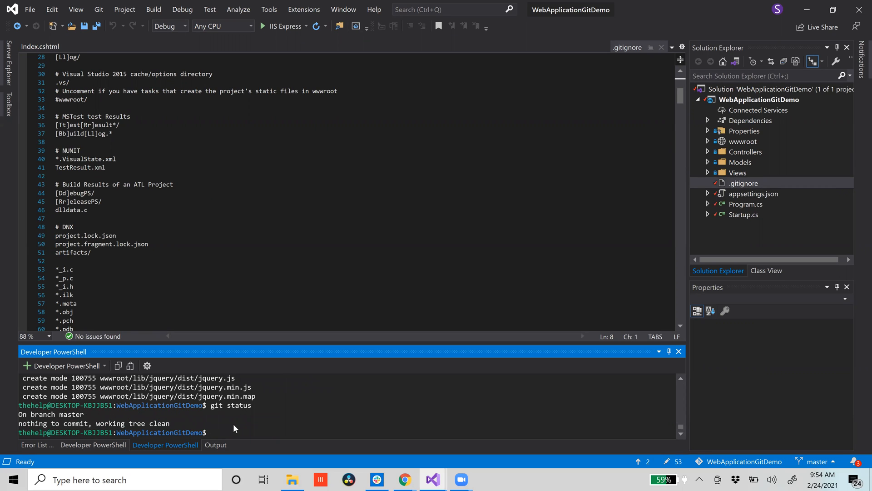
Push the local commits with git push origin master:master, entering the GitHub credentials.
text(git)
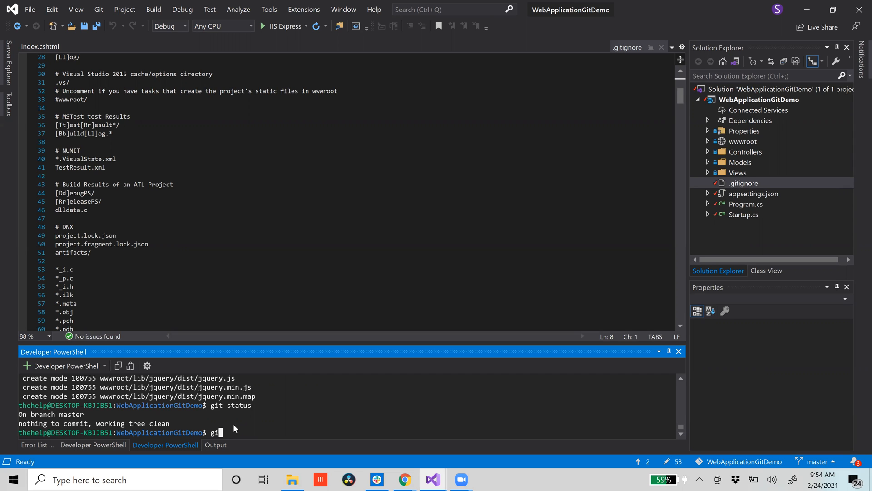
key(Backspace)
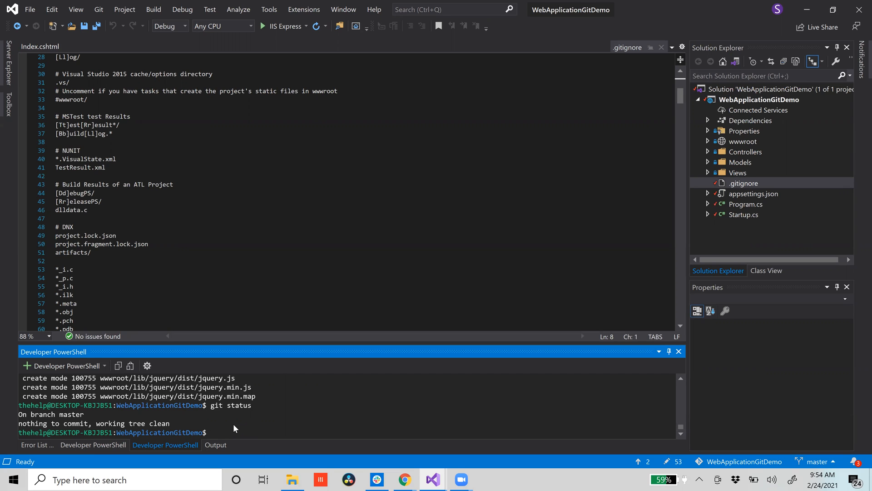
mouse_move(213, 409)
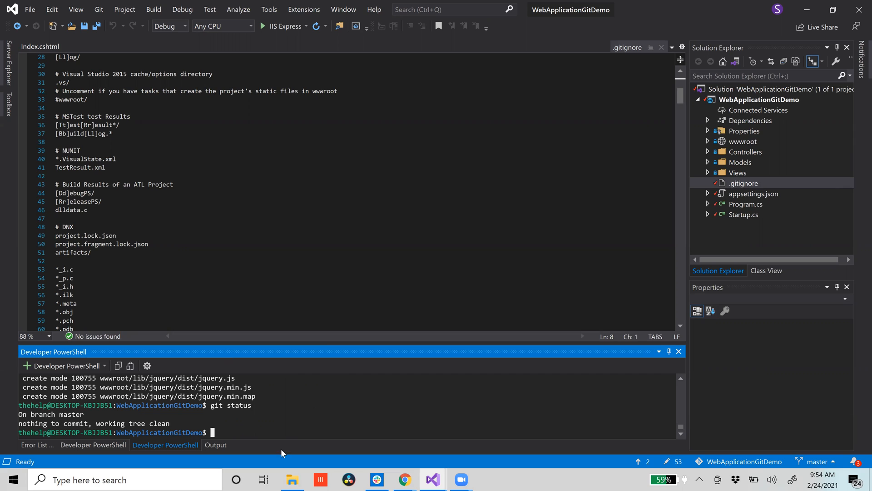
text(git push)
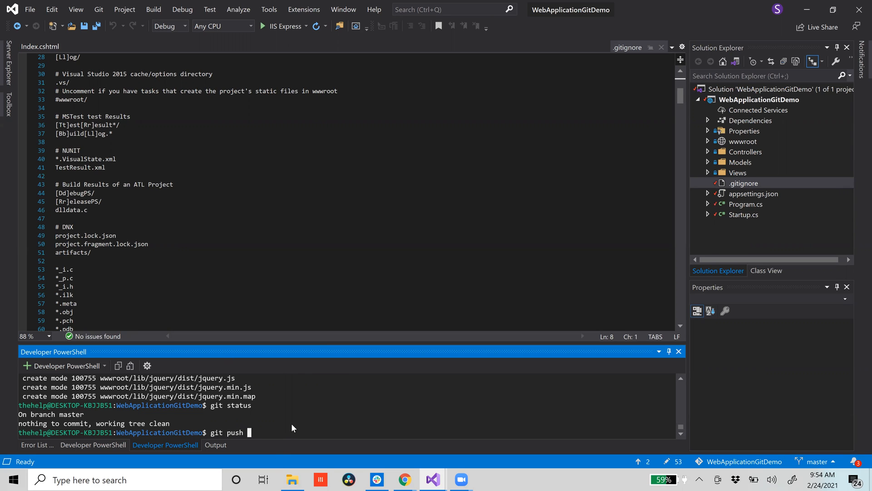
text(origin)
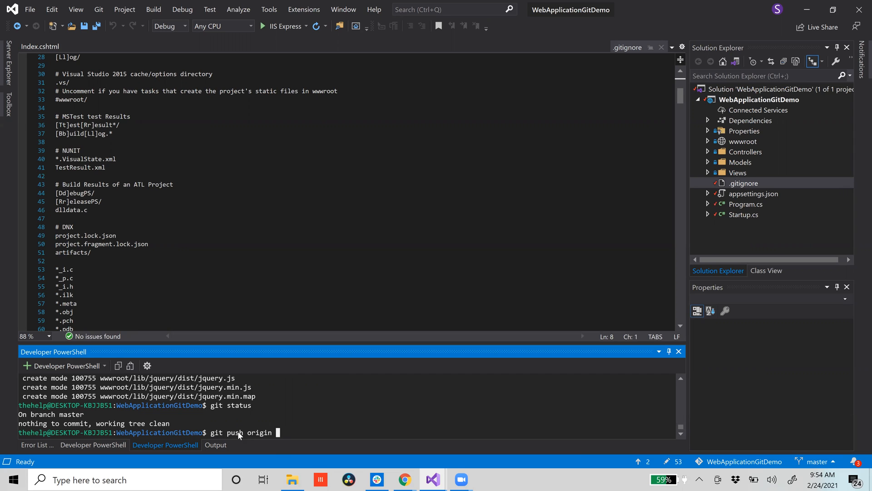
mouse_move(295, 430)
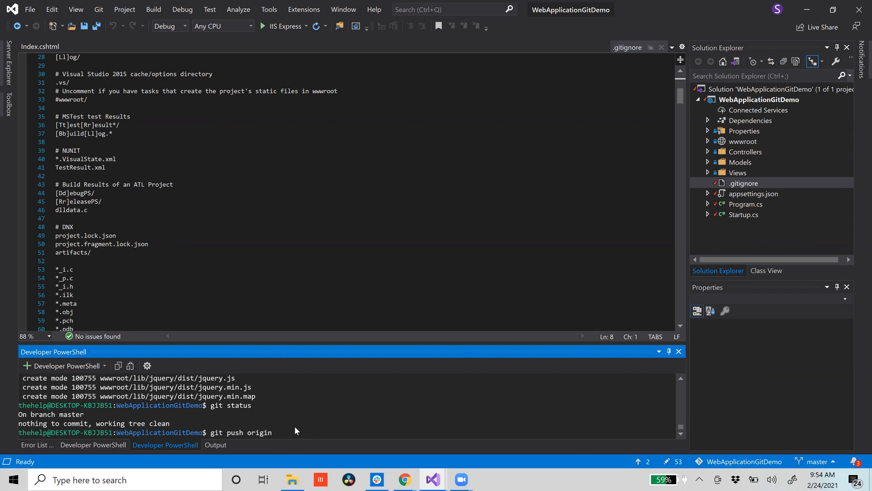
mouse_move(297, 434)
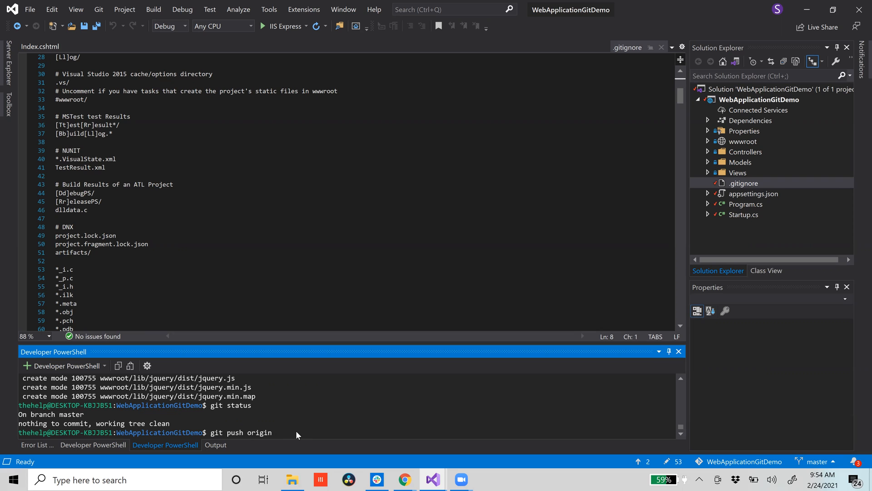
text(master:)
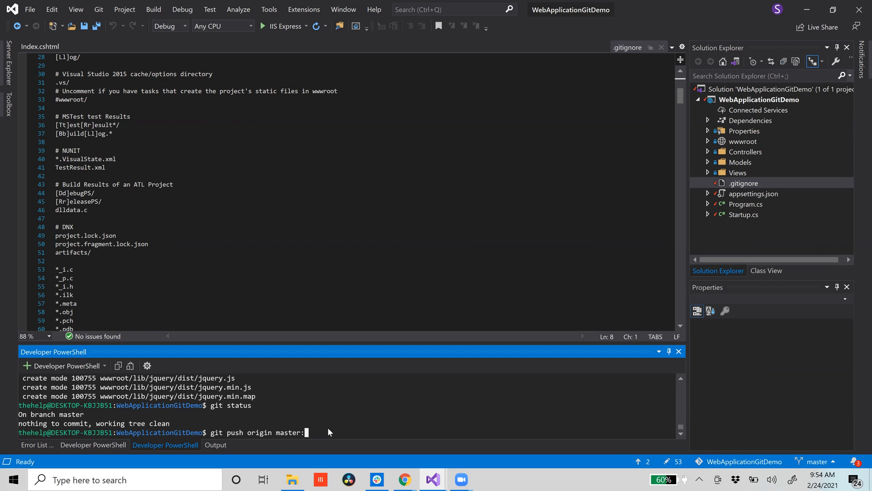
text(mast)
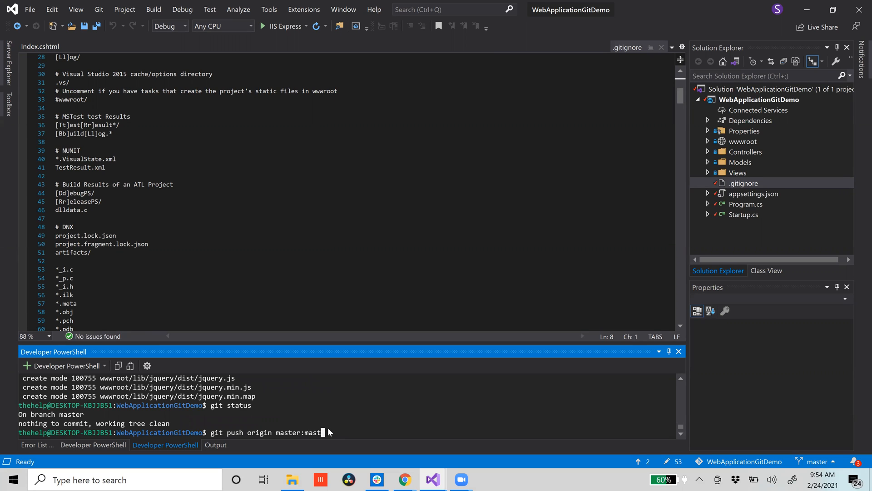
text(er)
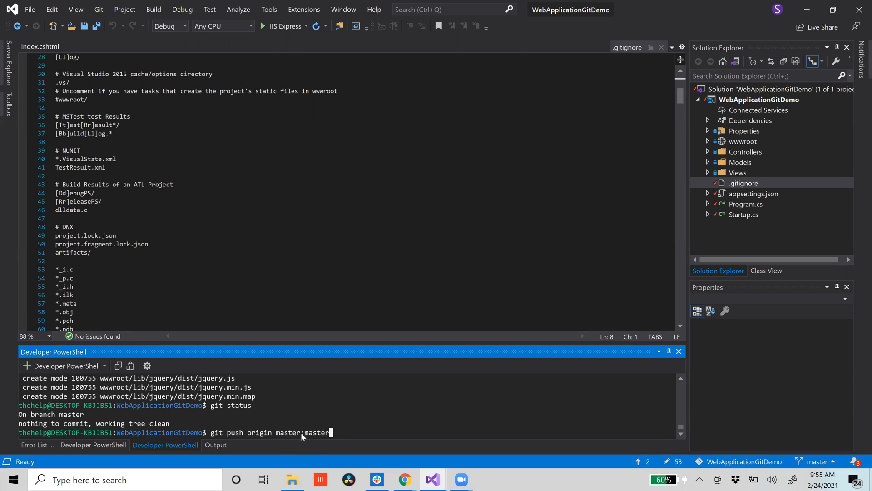
mouse_move(322, 432)
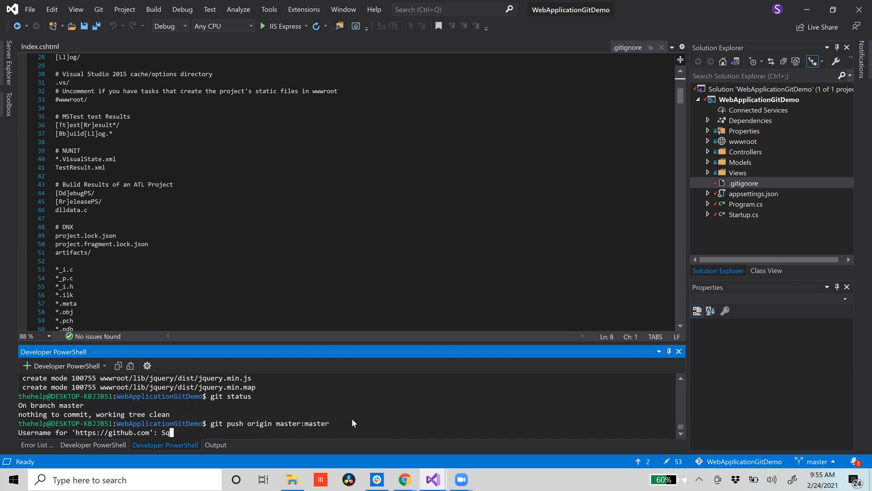
text(Squarerootofpi)
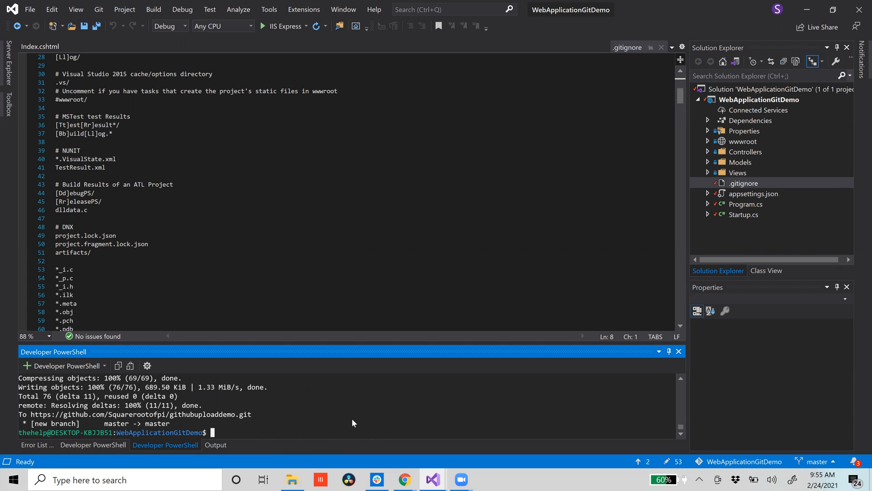
key(alt+tab)
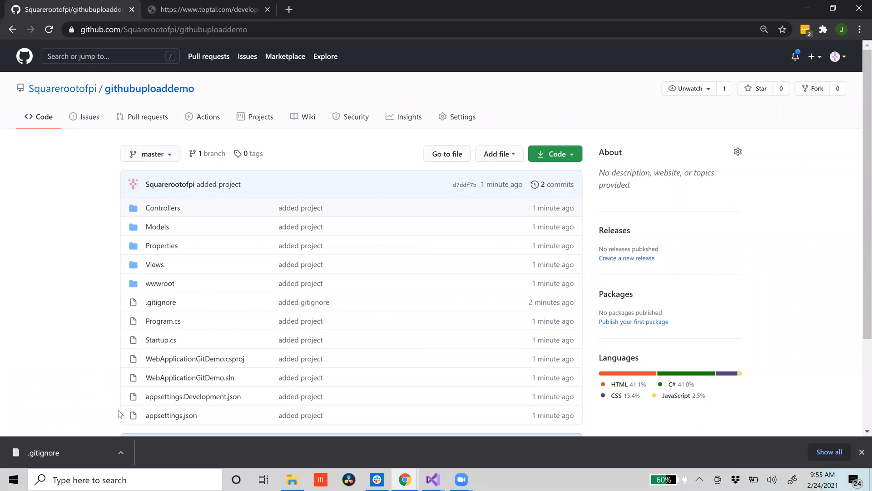
mouse_move(161, 302)
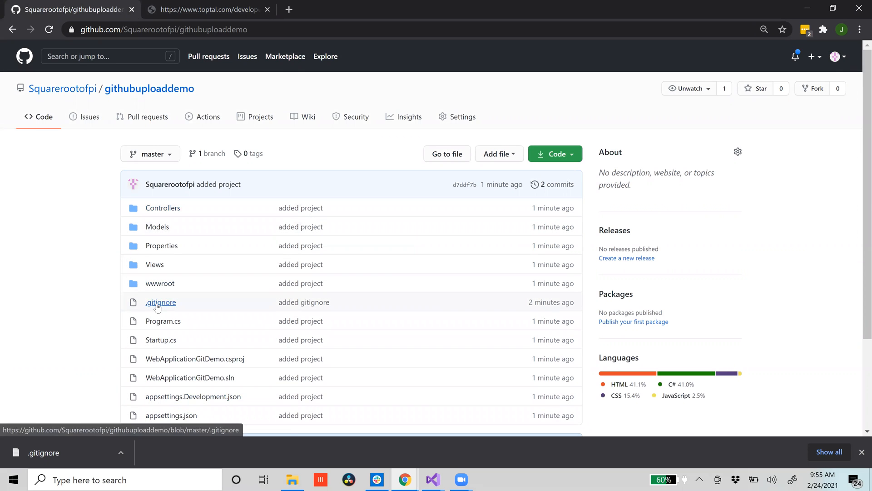
View the pushed .gitignore file on GitHub, then switch back to Visual Studio.
click(161, 302)
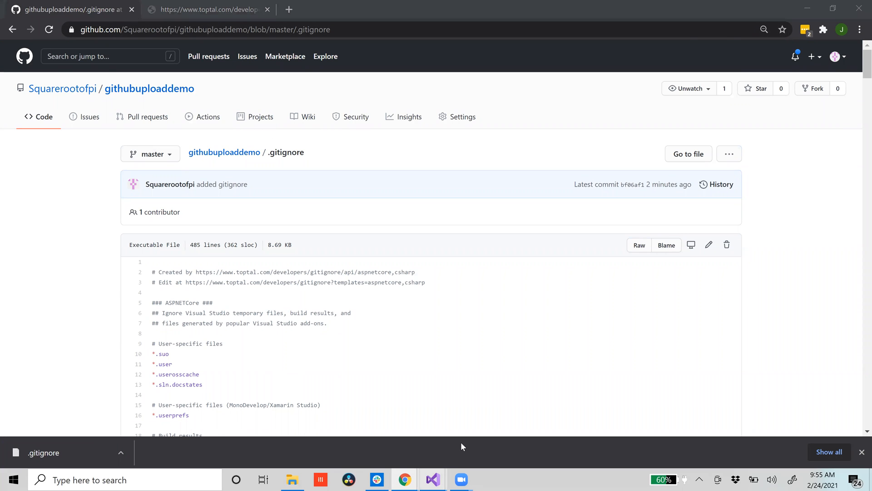
click(432, 479)
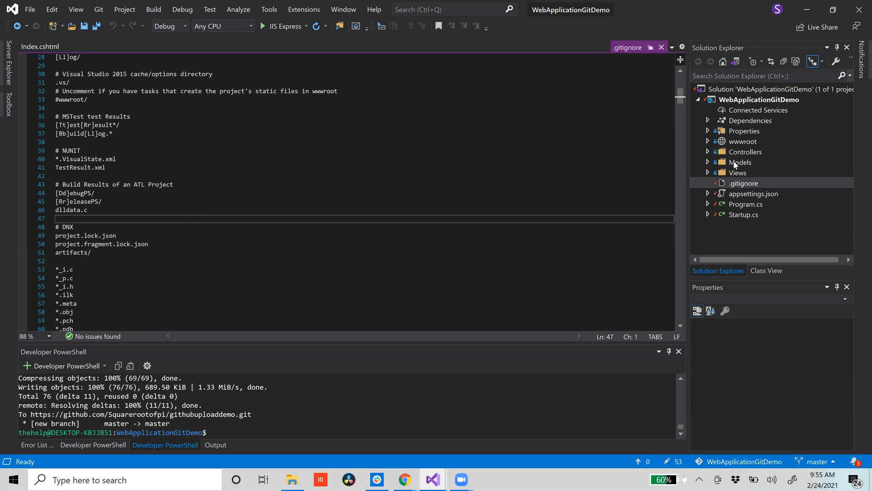
Open Views > Home > Index.cshtml and change the paragraph to "Git Demo edited".
click(741, 183)
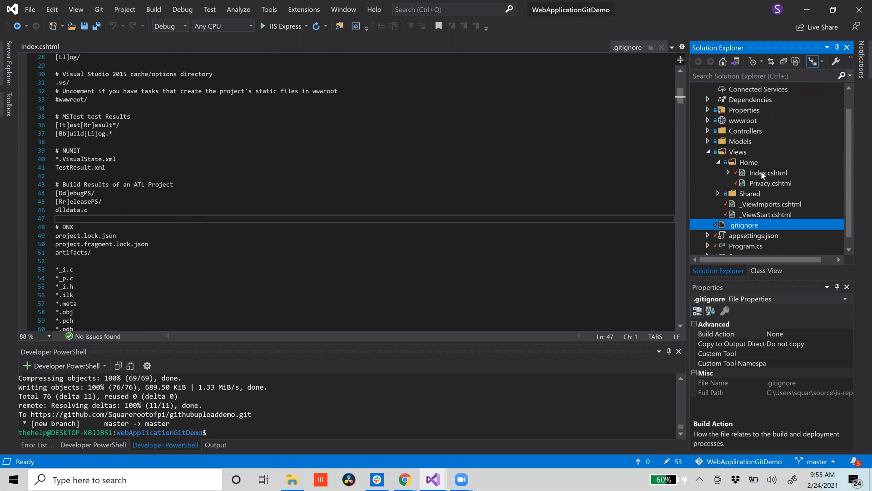
double_click(768, 173)
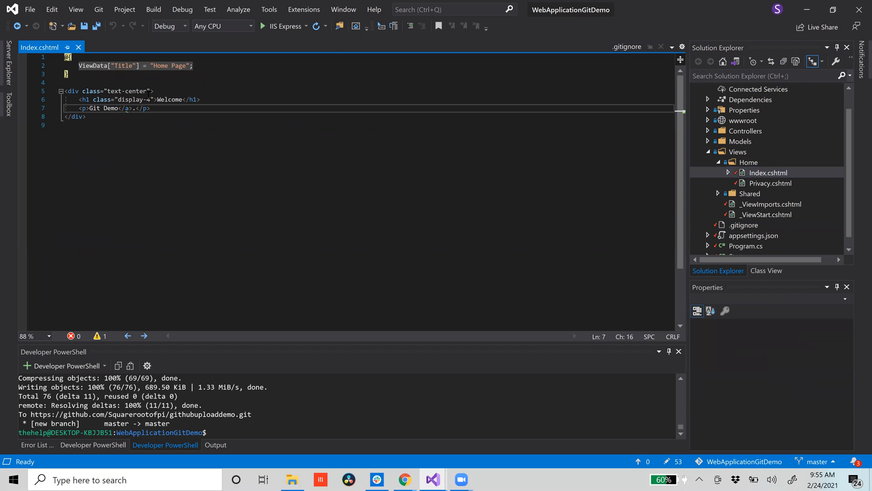
text(ede)
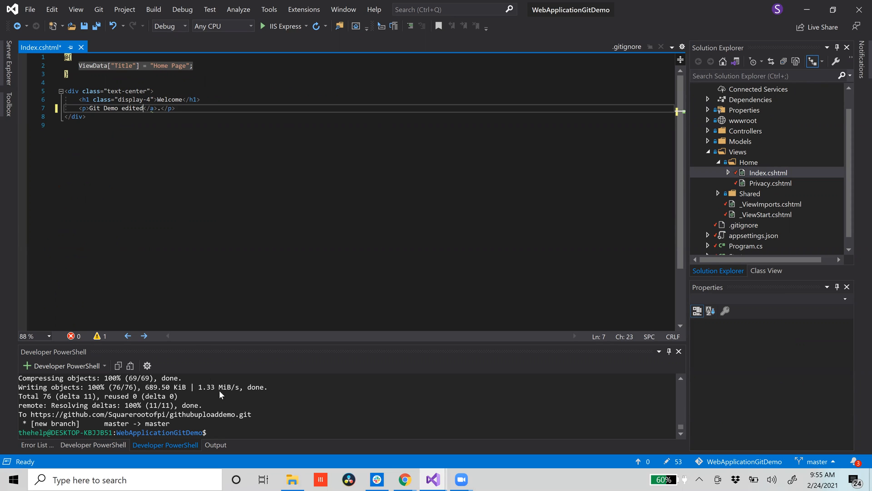
text(git st)
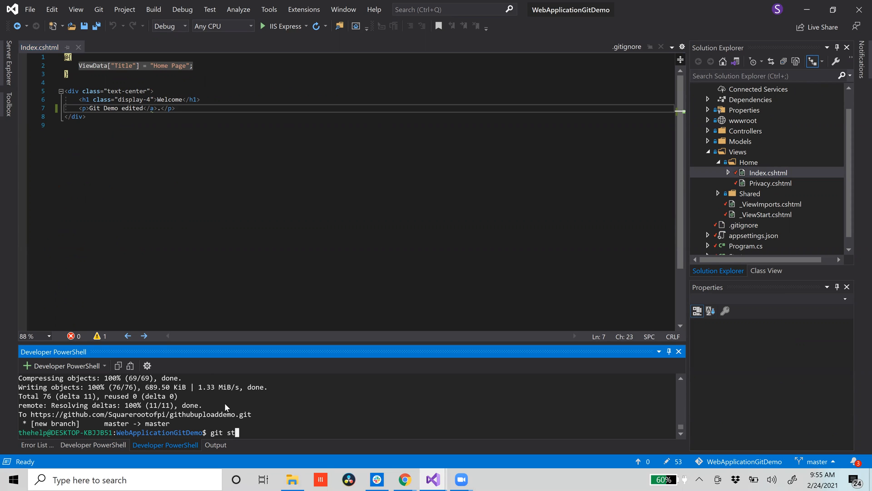
Check the changed files with git status and stage the Index.cshtml edit.
key(Return)
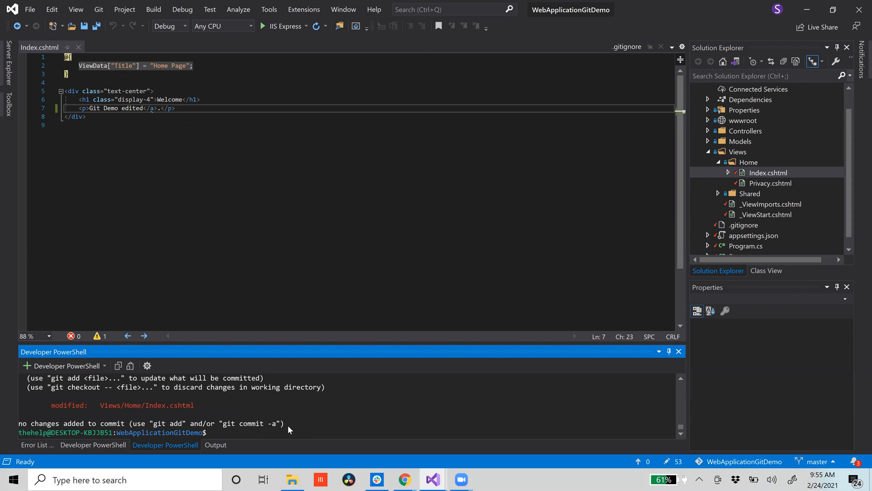
text(git add .)
text(git stat)
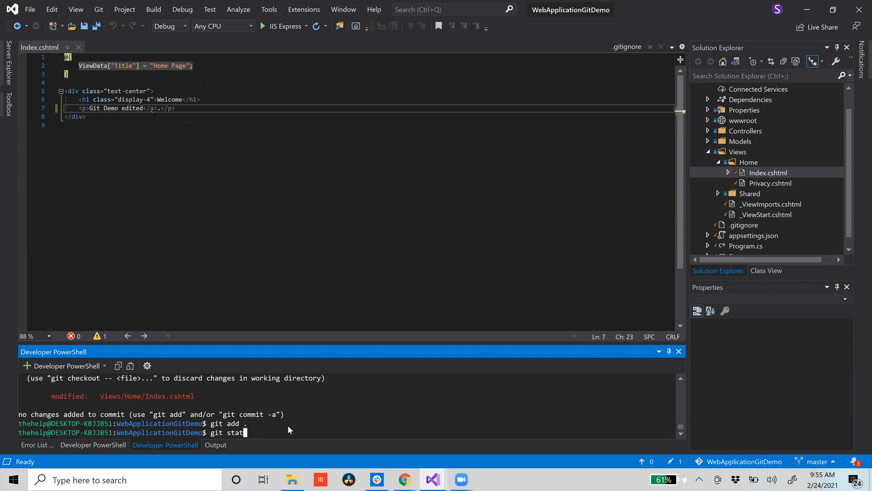
key(Return)
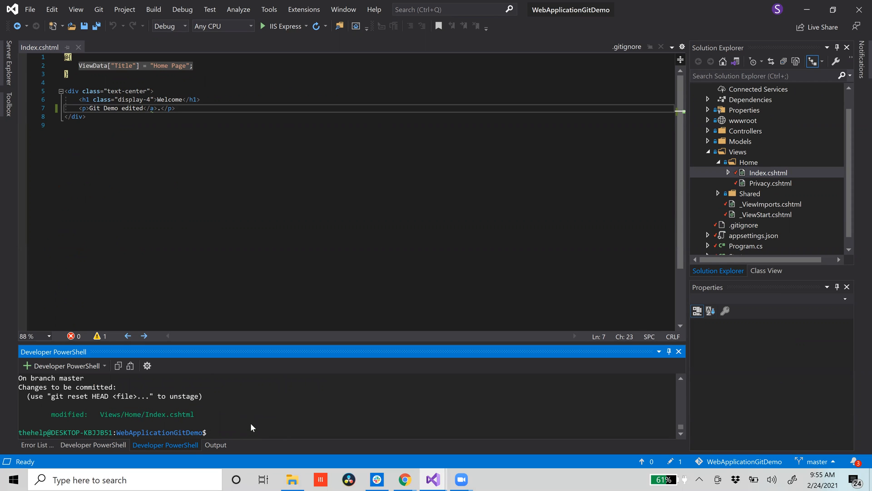
Commit the staged edit with the message "added files for project 2".
text(git commit -m ")
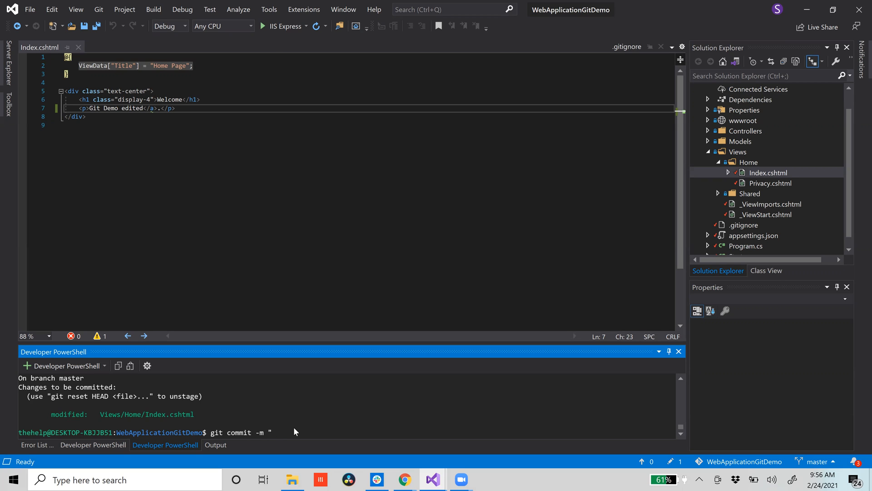
text(added files for project 2)
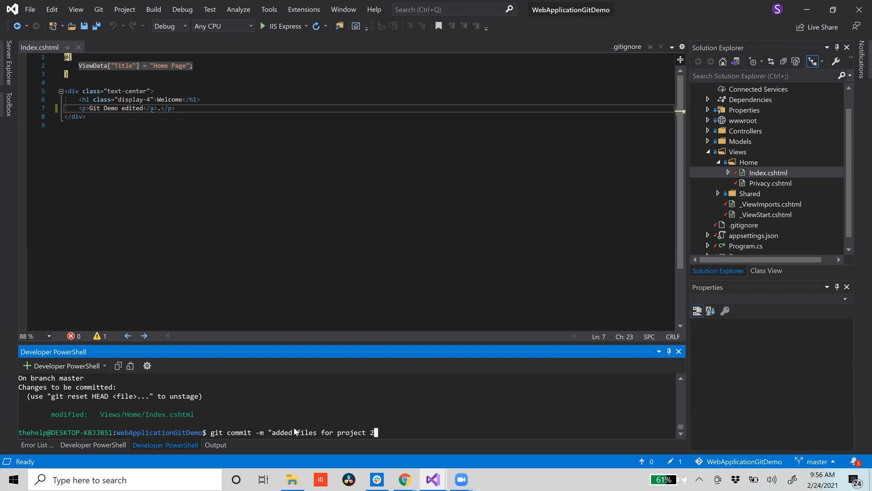
text(")
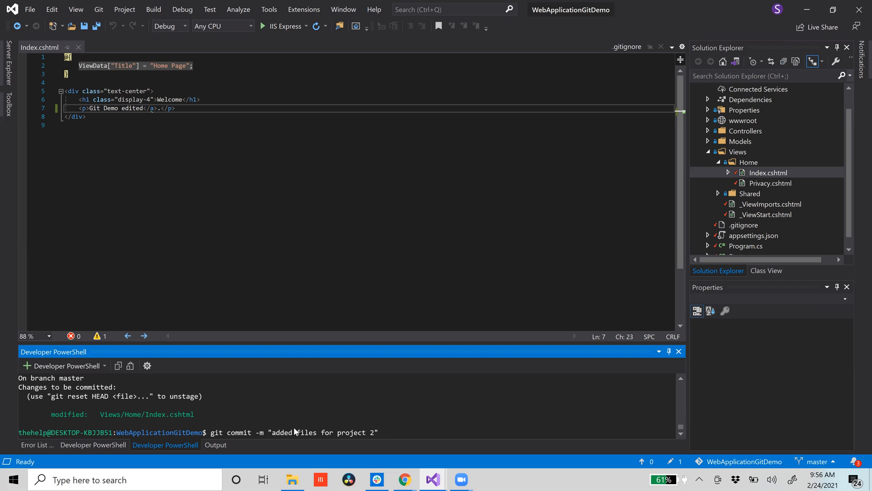
key(Return)
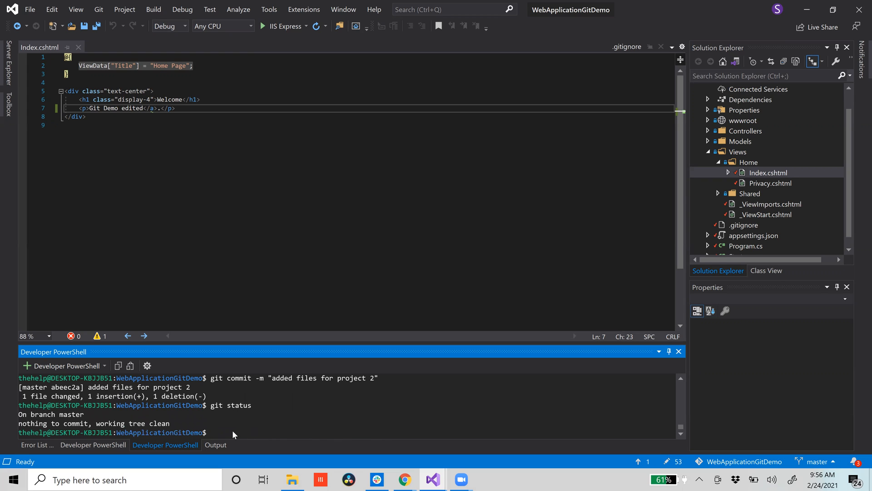
Run git push origin master:master and enter the GitHub credentials.
text(git)
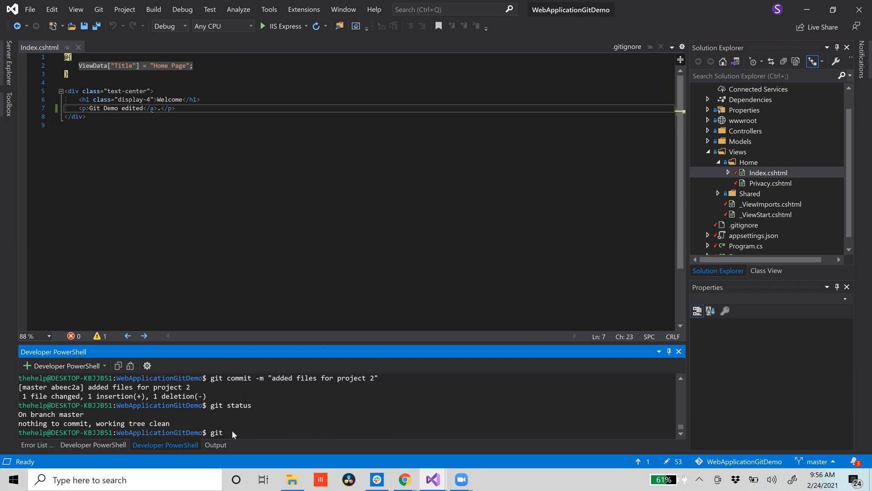
text(push origin master:master)
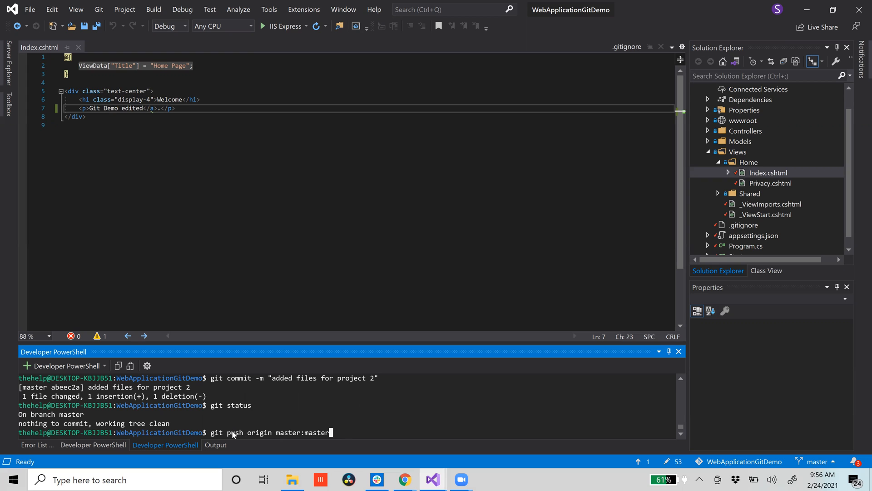
mouse_move(241, 433)
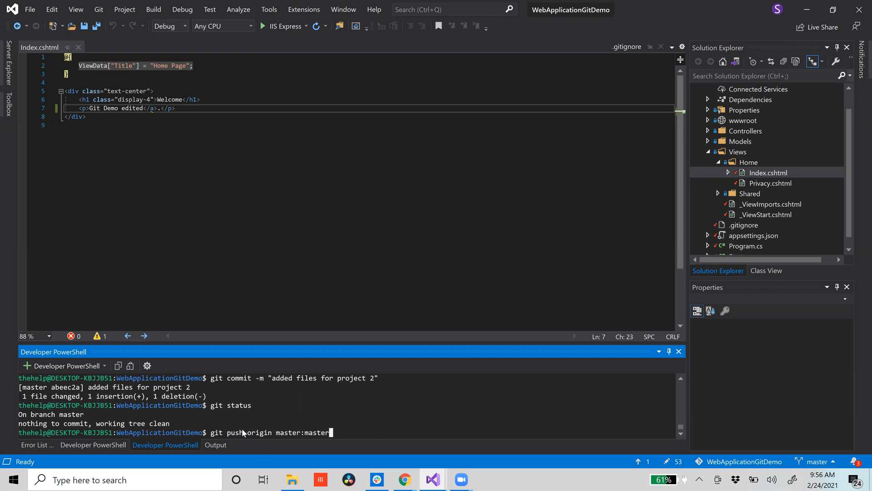
mouse_move(284, 438)
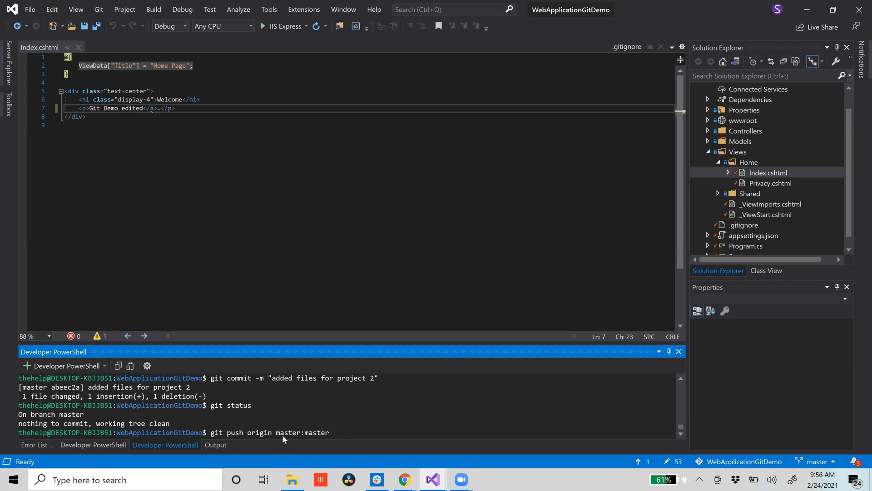
mouse_move(353, 426)
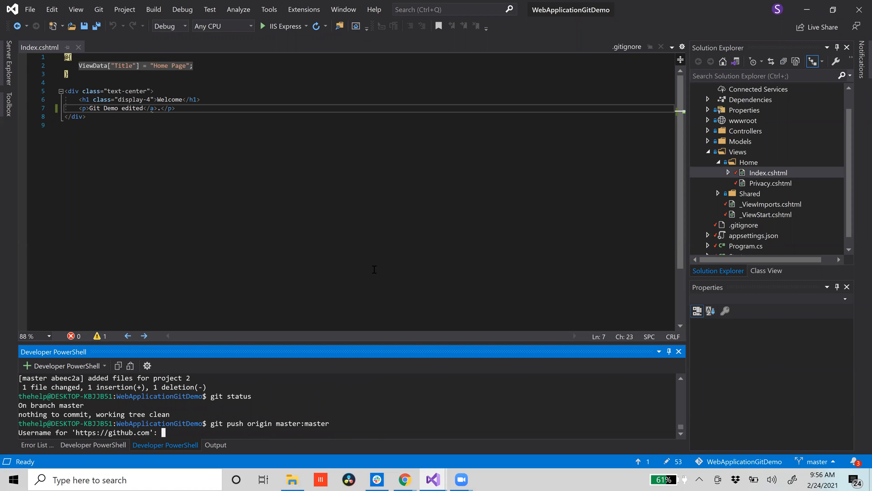
text(Squa)
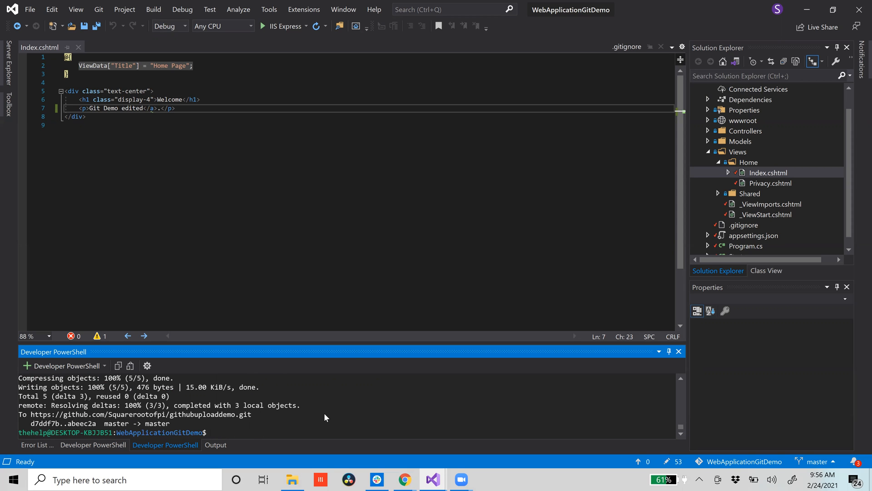
In Chrome, go to the githubuploaddemo main page and pick the latest Views commit.
click(404, 480)
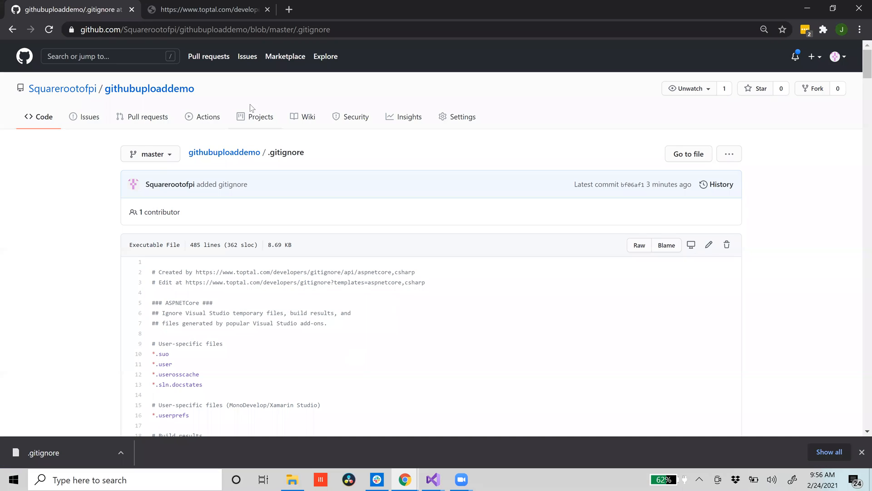
mouse_move(223, 151)
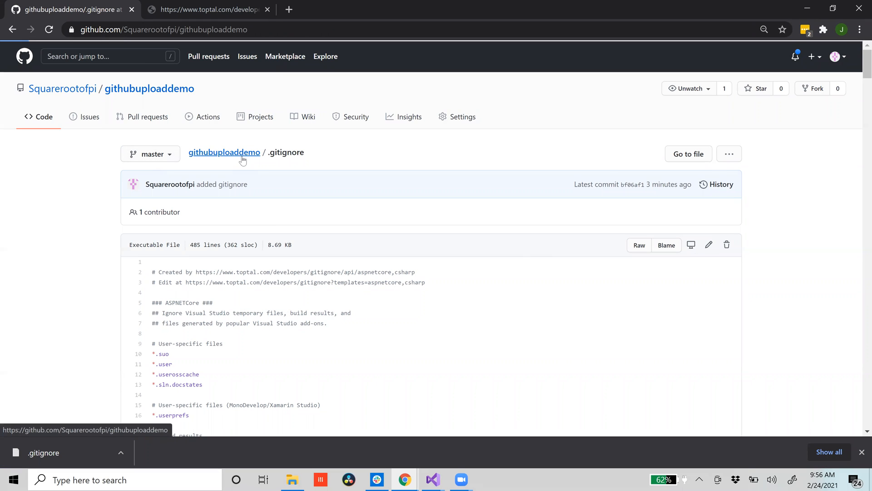
click(224, 152)
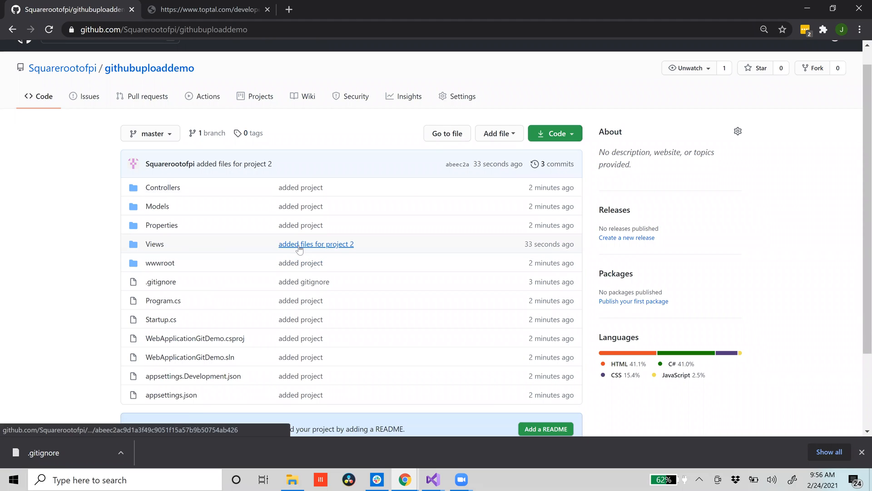
mouse_move(176, 230)
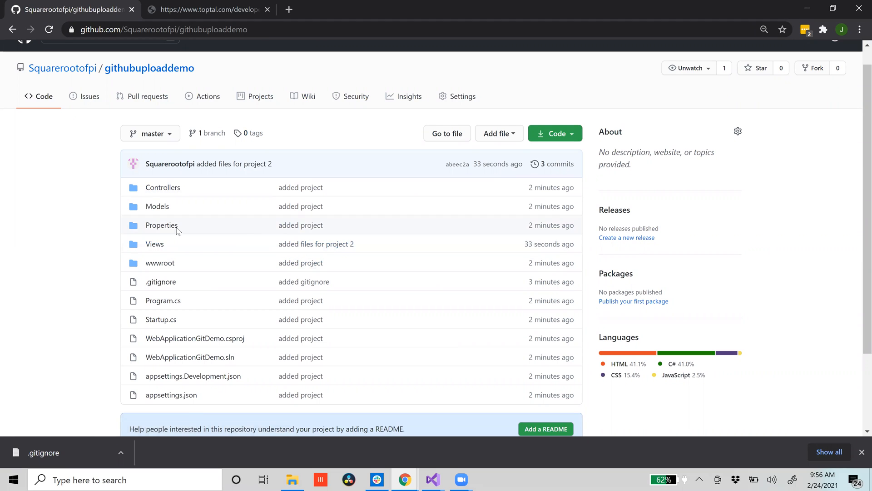
click(316, 243)
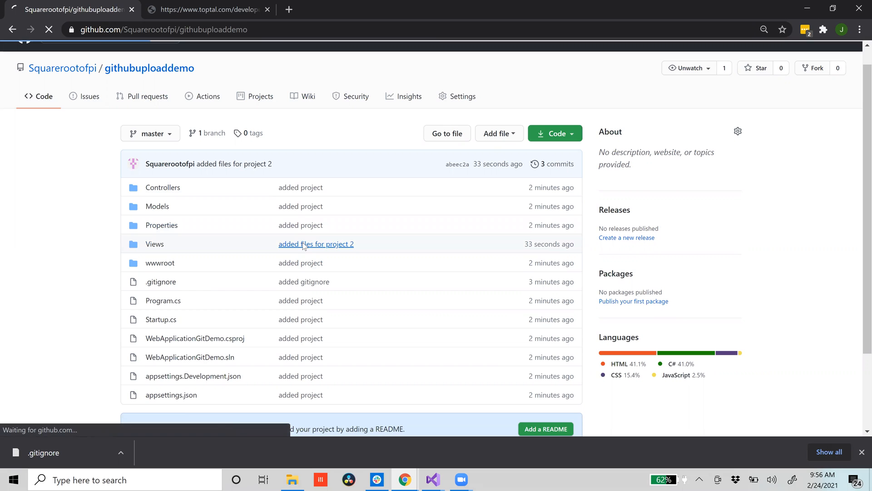
Open the "added files for project 2" commit and review the Index.cshtml diff.
click(315, 244)
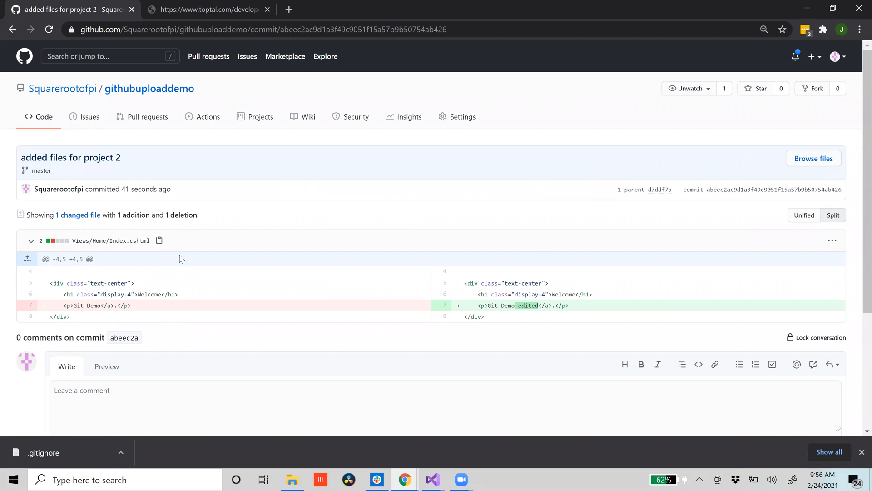
scroll(down, 3)
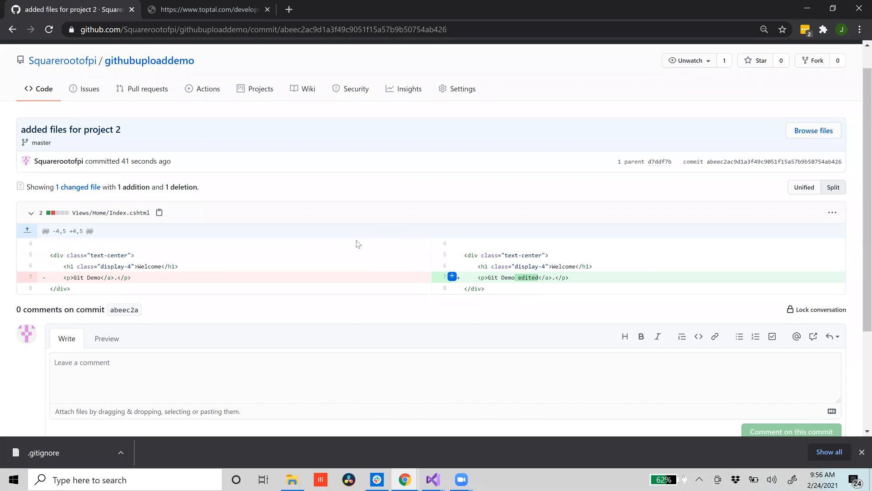
scroll(down, 3)
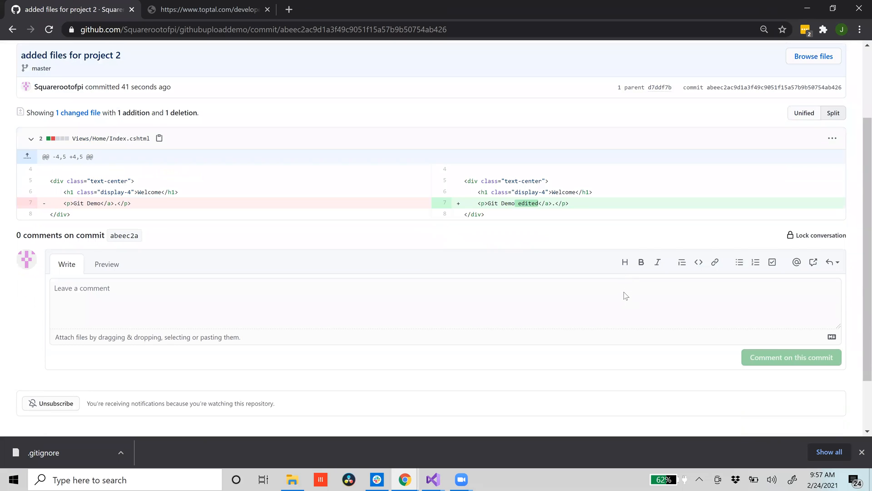
scroll(up, 3)
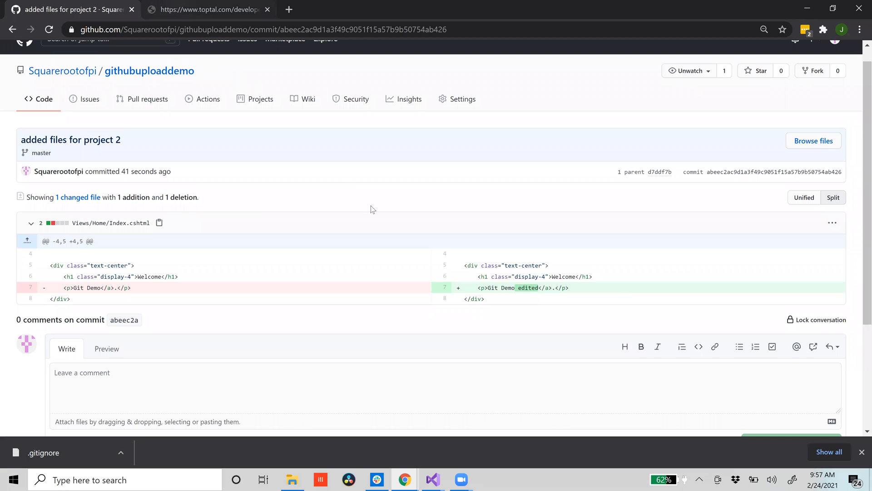
mouse_move(661, 454)
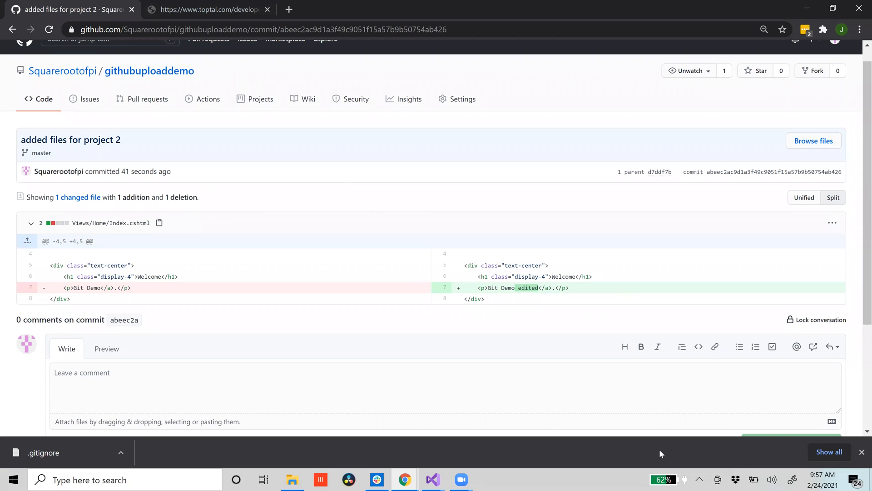